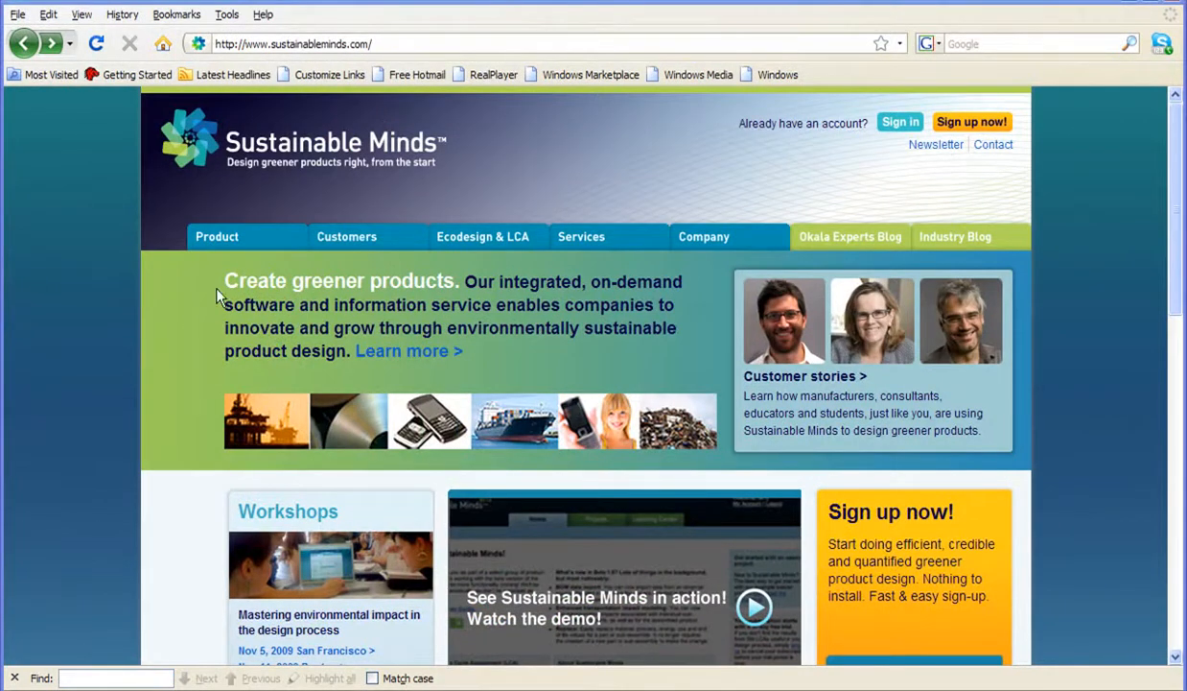
Step: Go to the Product page describing the environmental performance estimation system
left_click(217, 236)
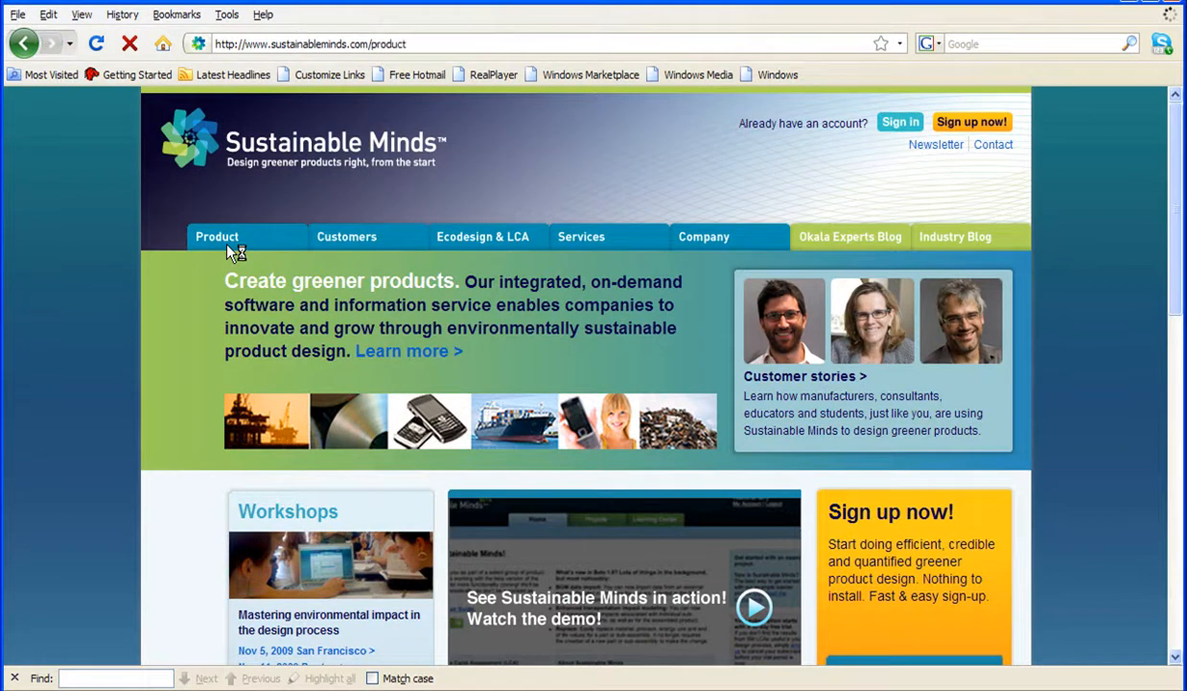
left_click(216, 236)
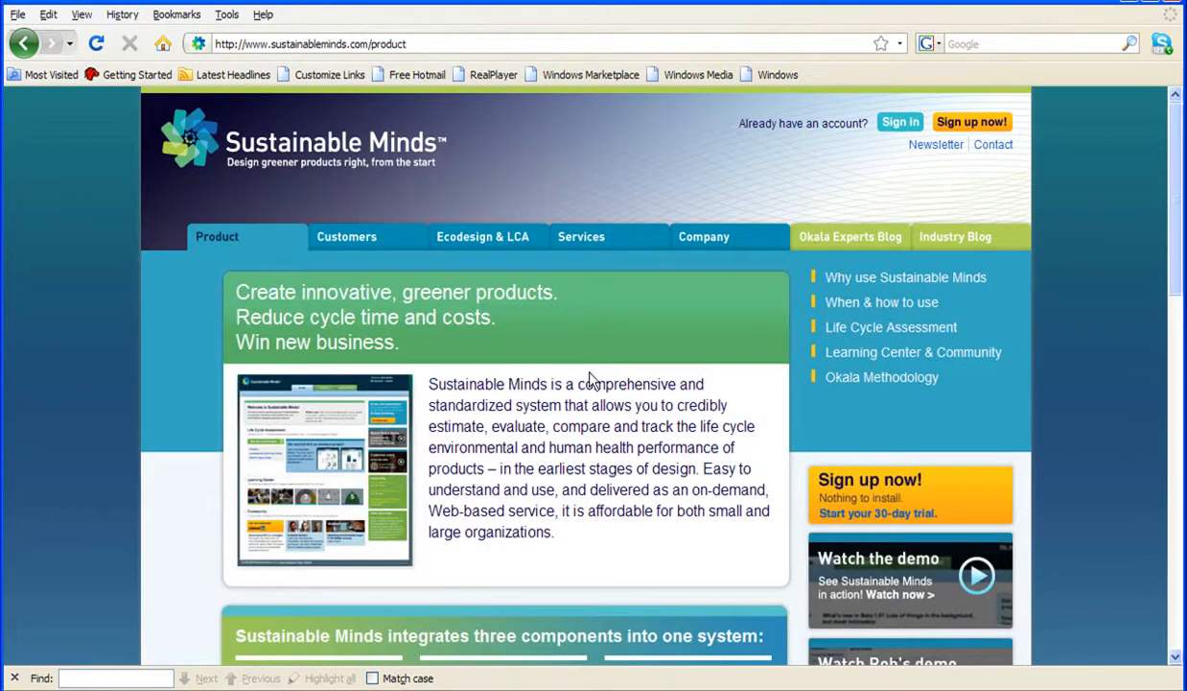
mouse_move(591, 430)
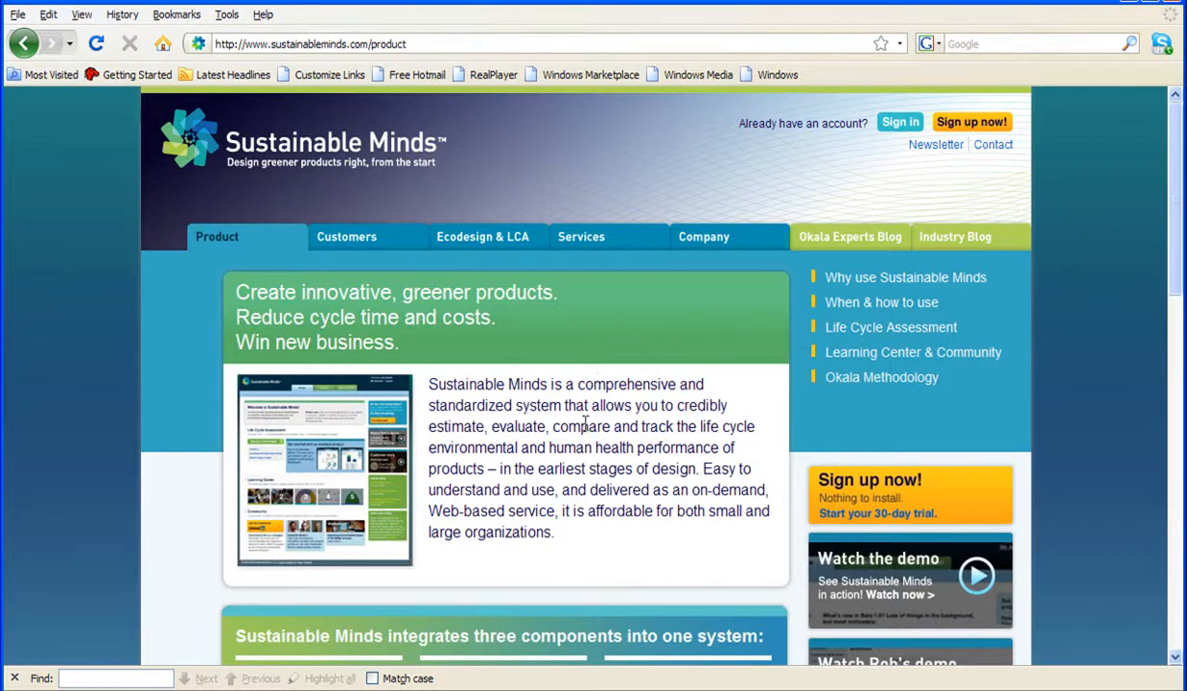
mouse_move(899, 381)
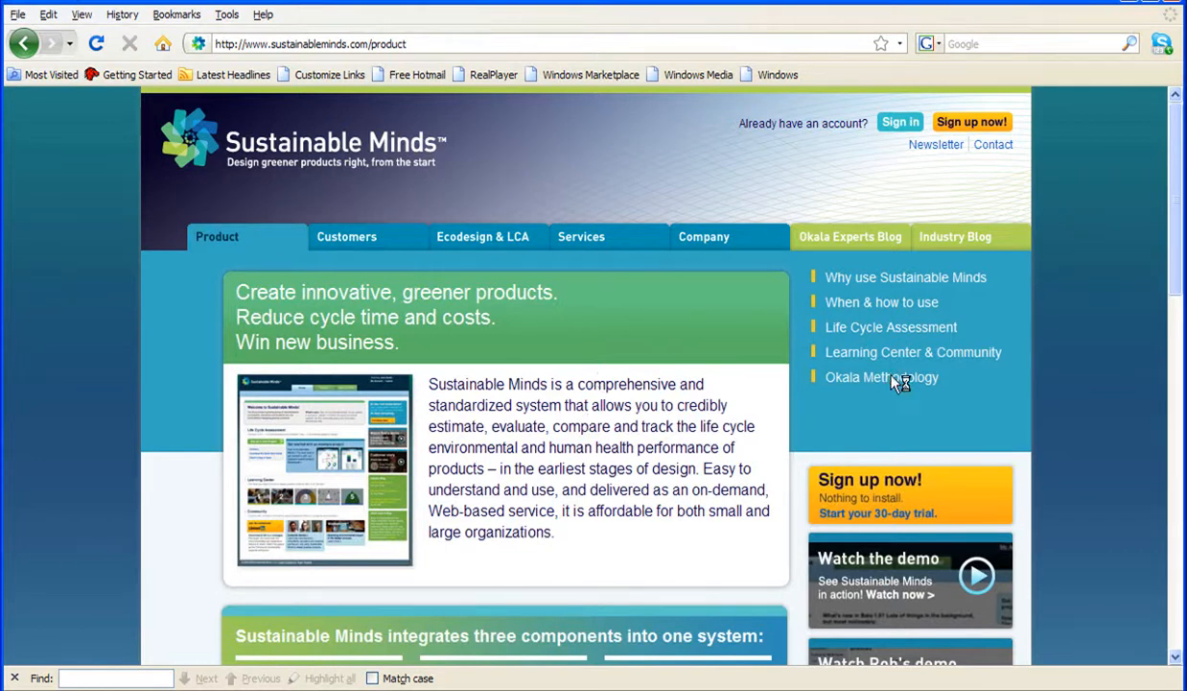
Step: View the Okala 2009 methodology page and highlight its description paragraph
left_click(882, 376)
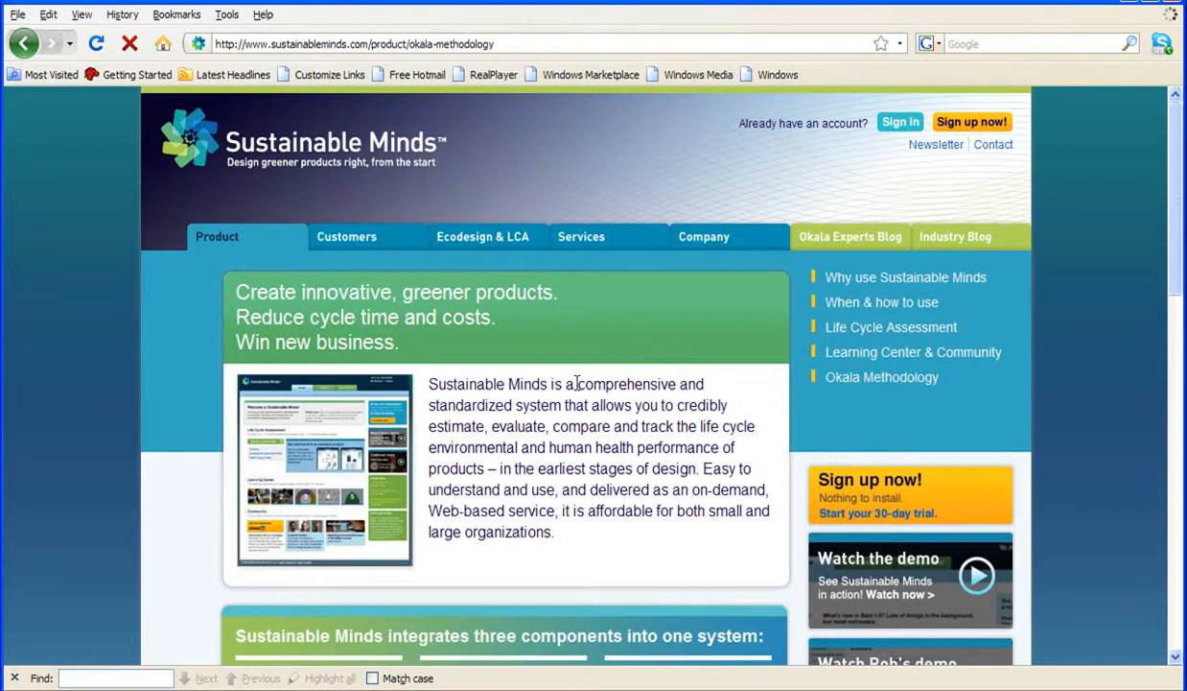
left_click(883, 376)
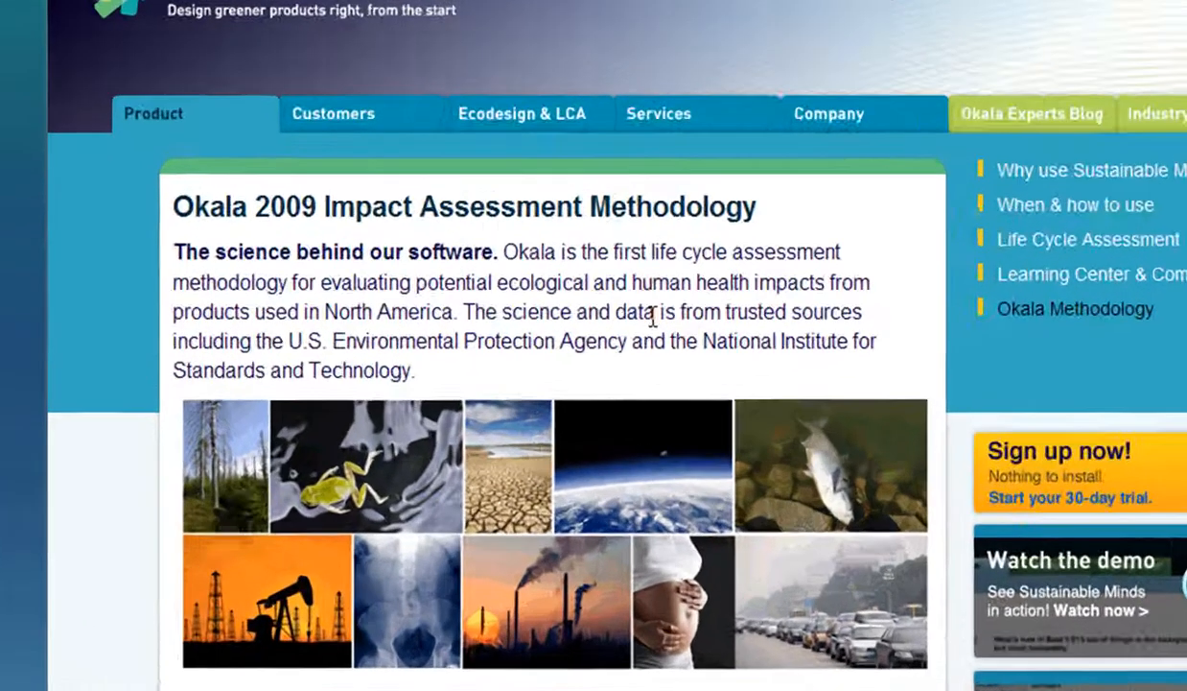
scroll("up", 3)
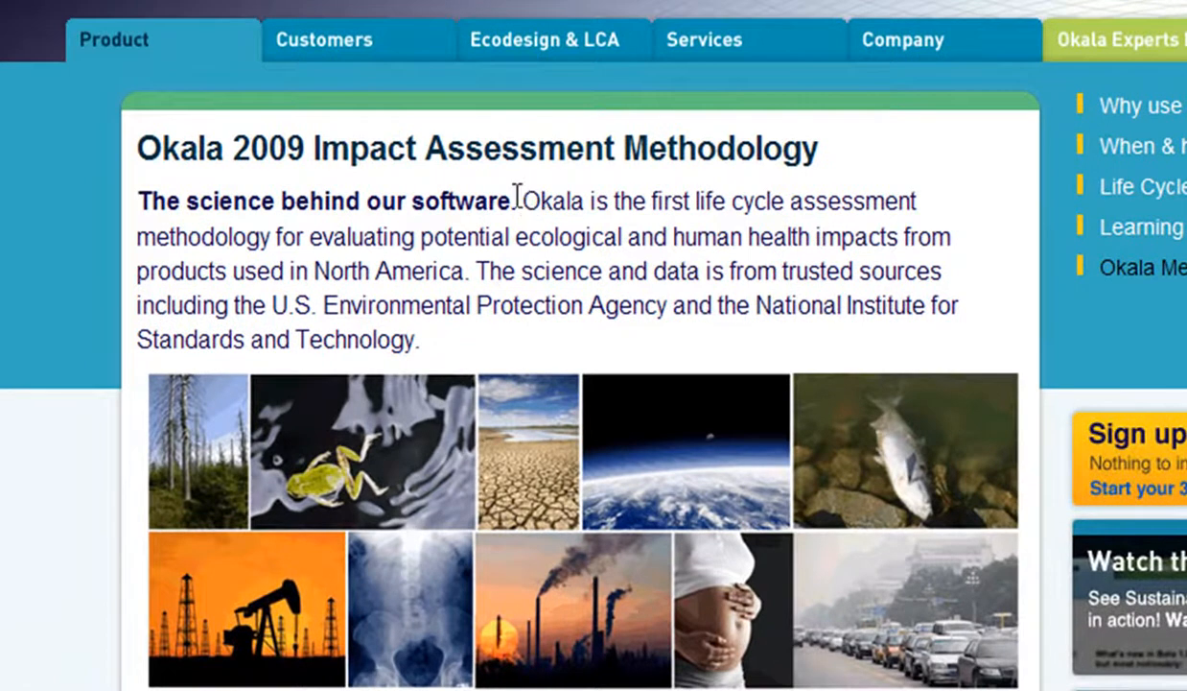
left_click_drag(522, 201, 624, 304)
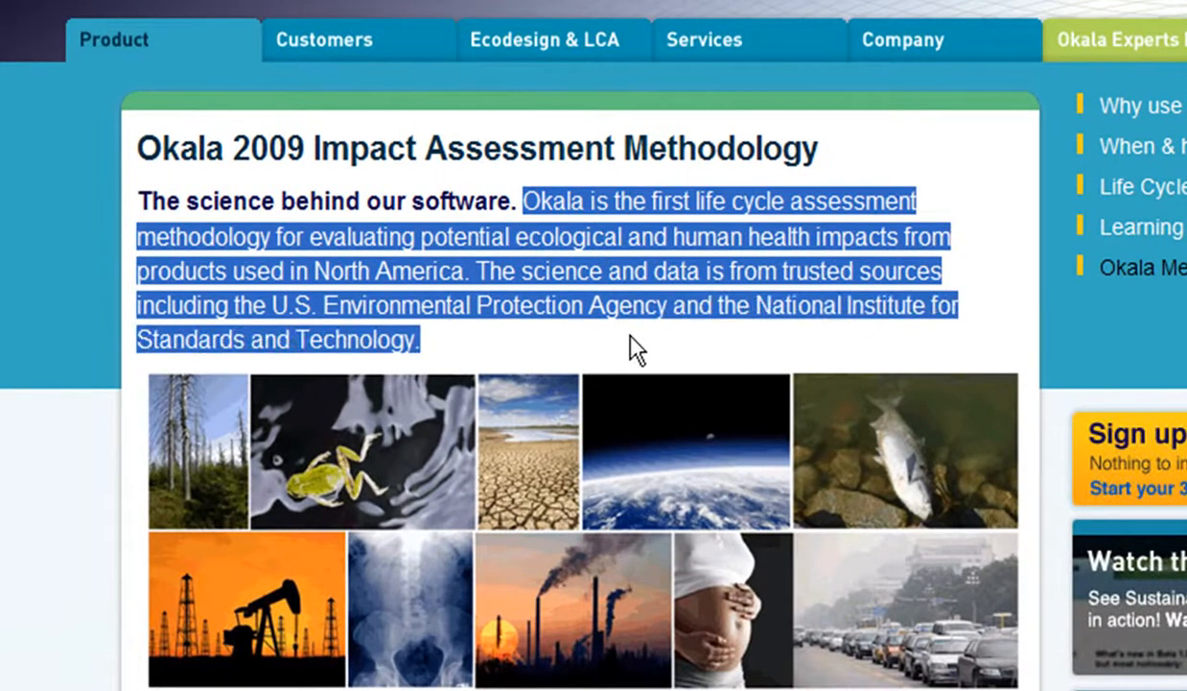
left_click(637, 349)
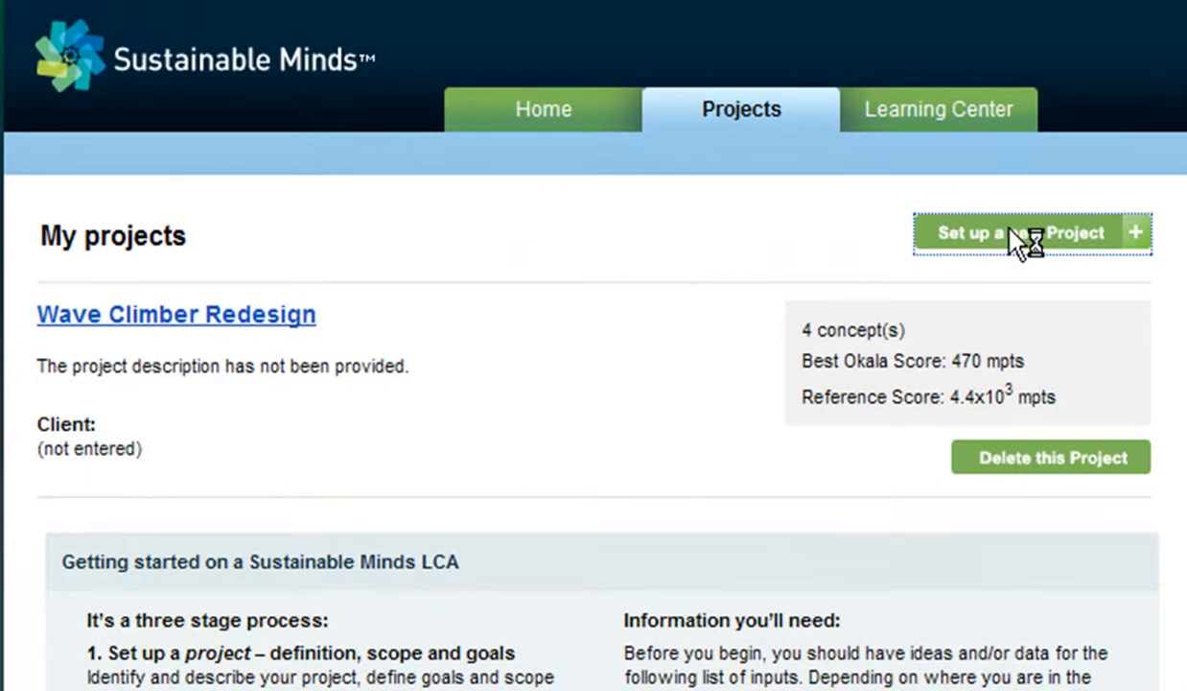
Step: Create the Grab and Go Toaster project with client Food Happy Industry and continue
left_click(1032, 232)
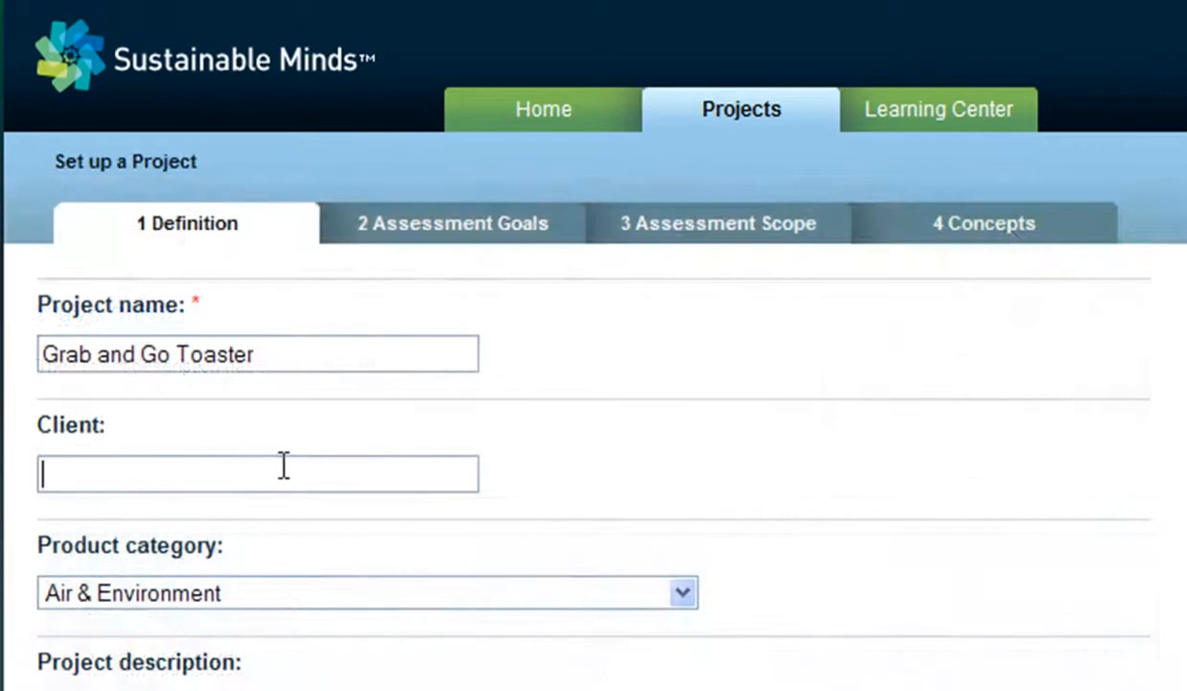
type("Food Ha")
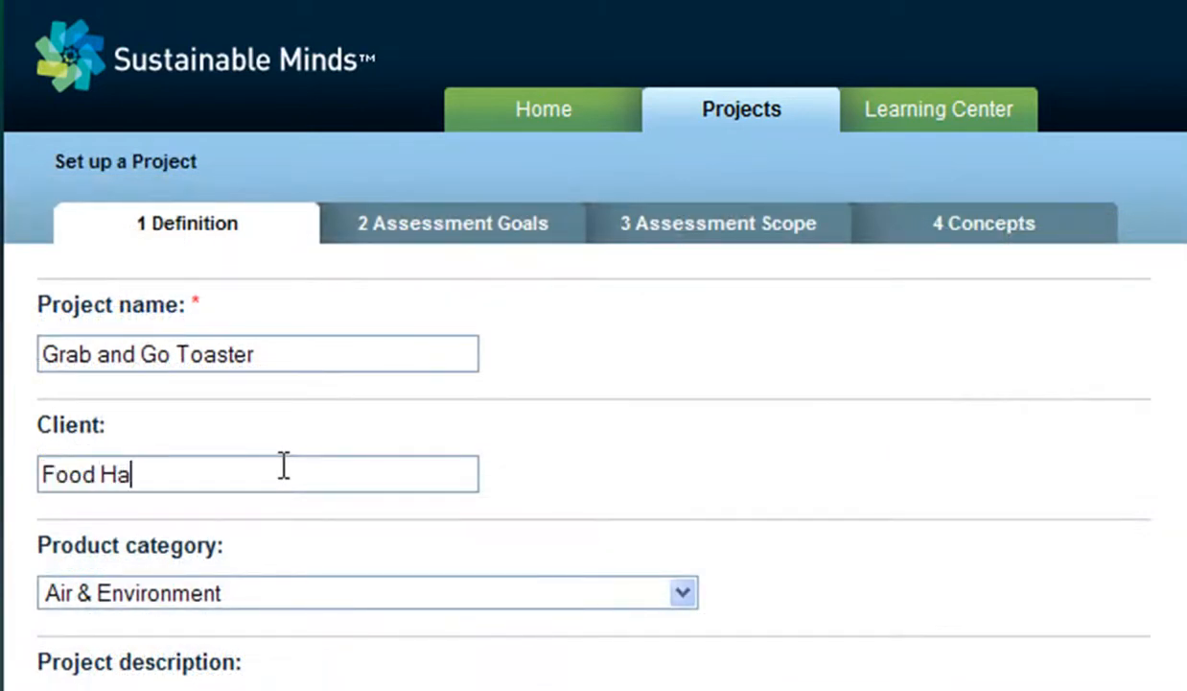
type("ppy Indus")
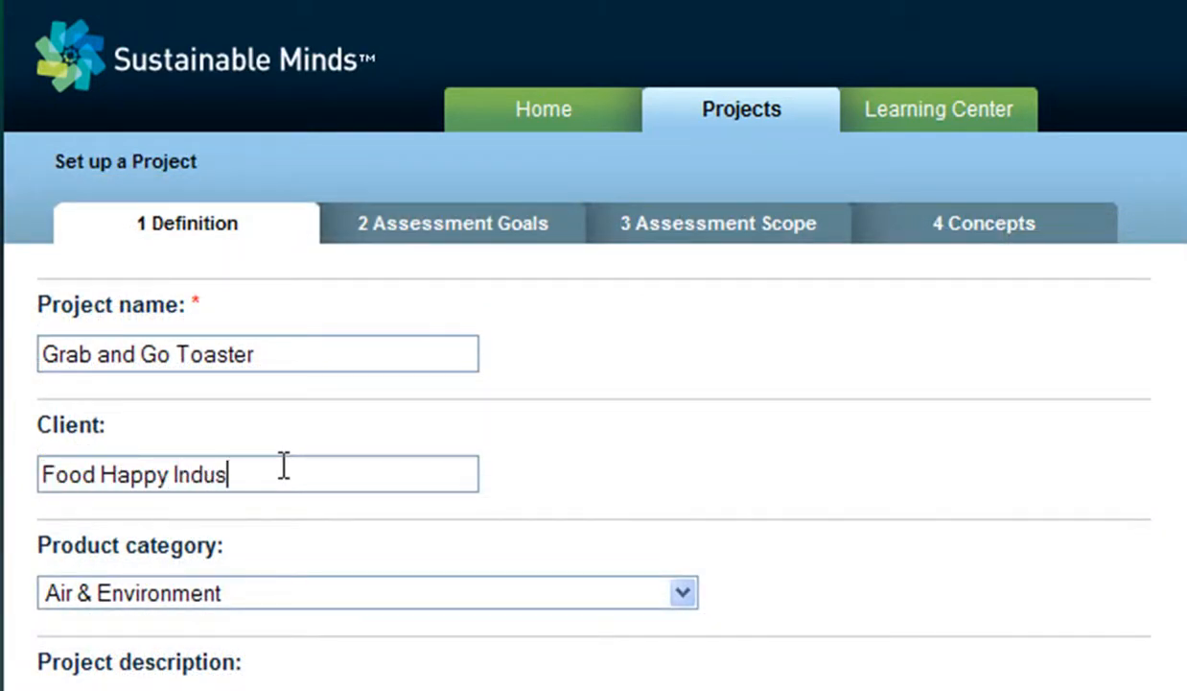
type("try")
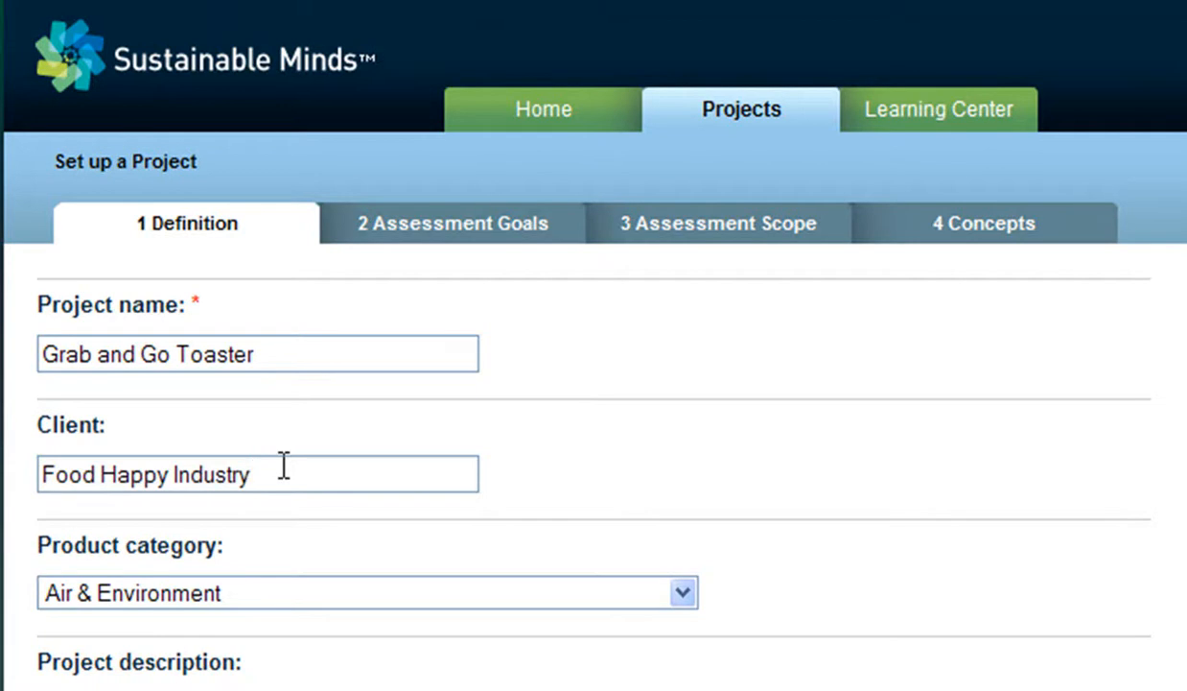
left_click(372, 591)
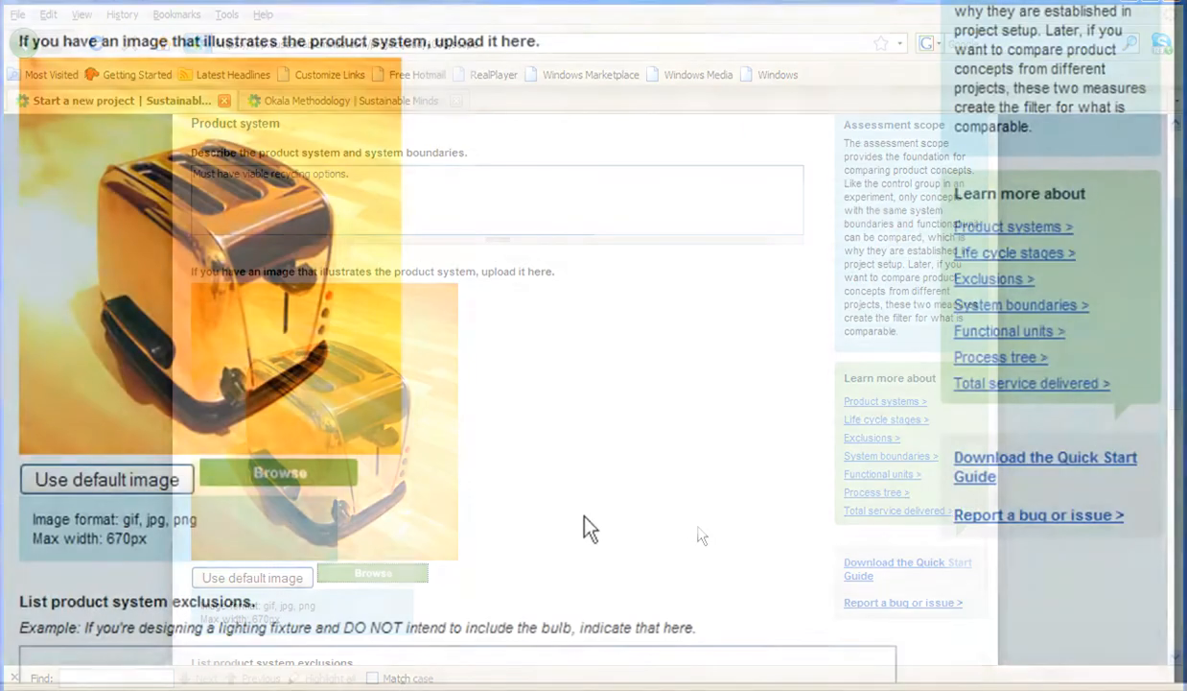
Step: Keep the functional unit '1 hour of use' and advance past Assessment Scope
scroll("down", 3)
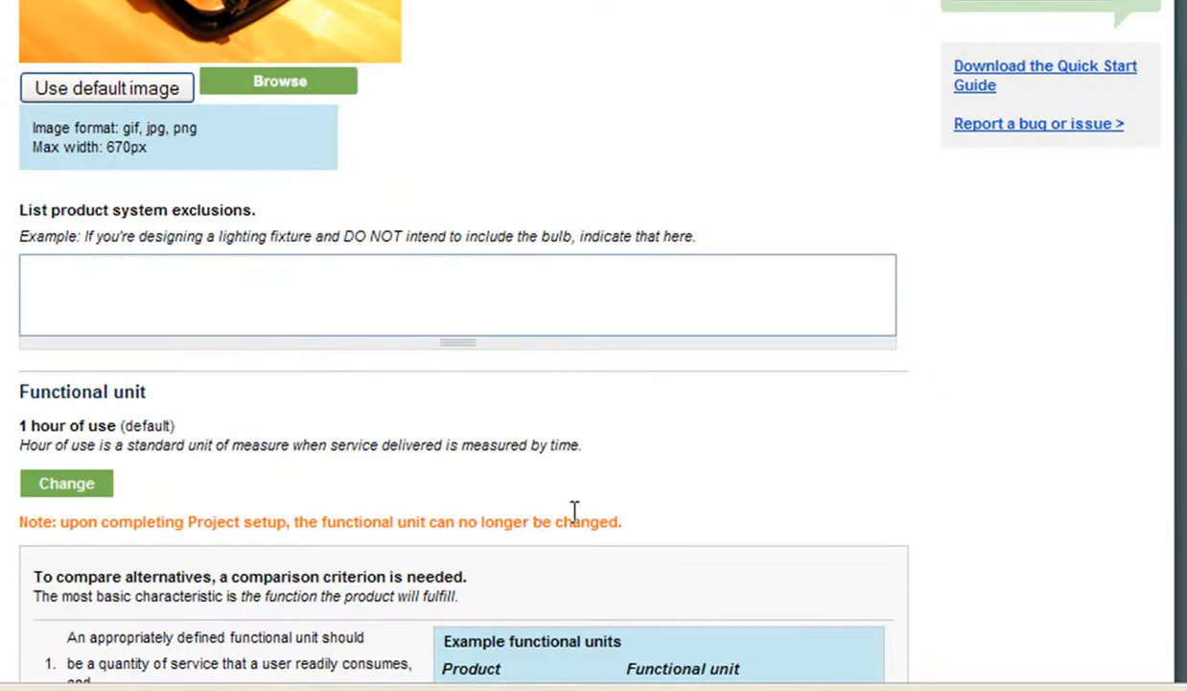
double_click(81, 391)
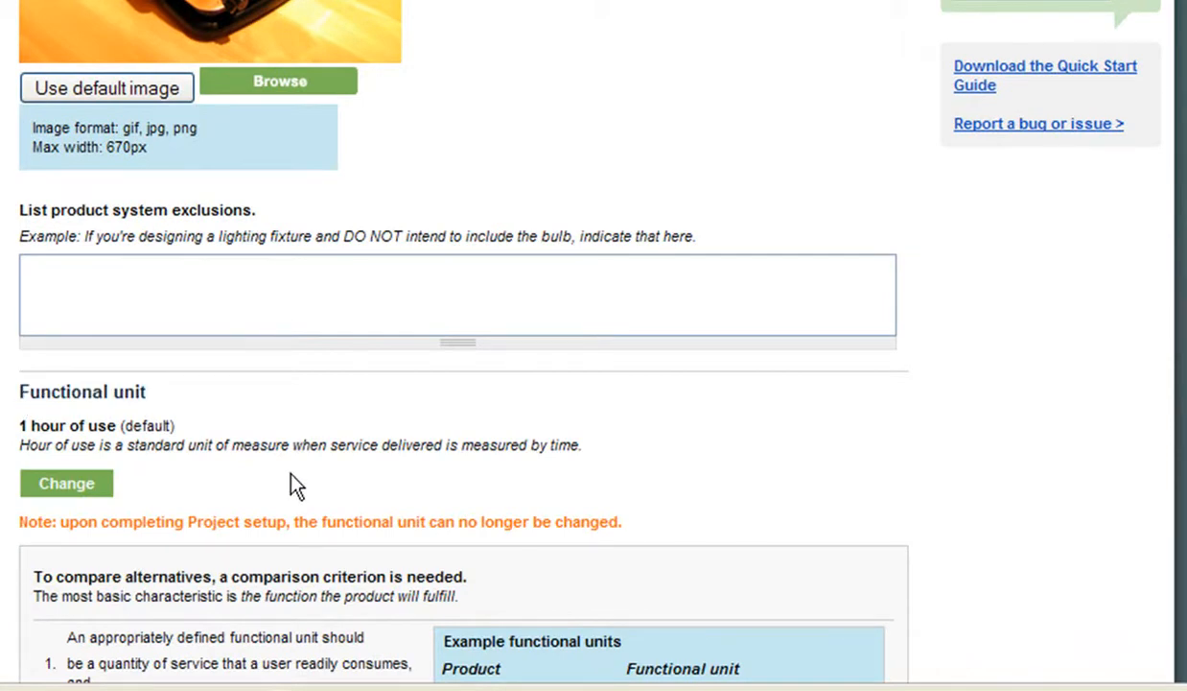
scroll("down", 3)
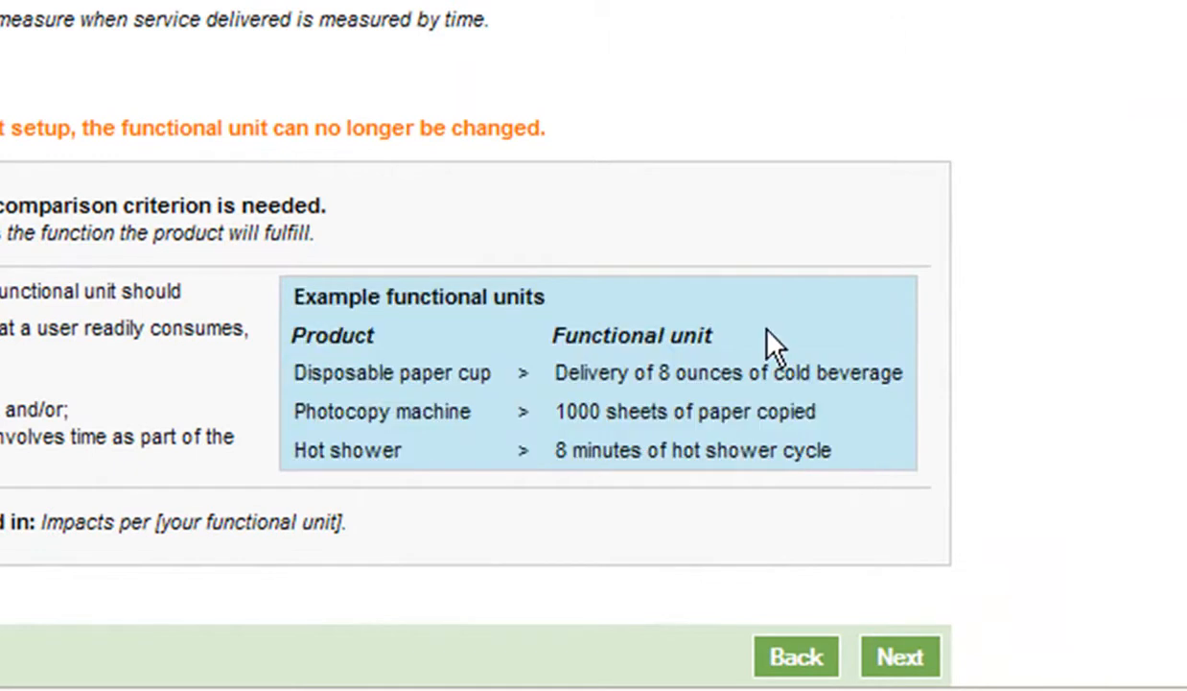
left_click(900, 656)
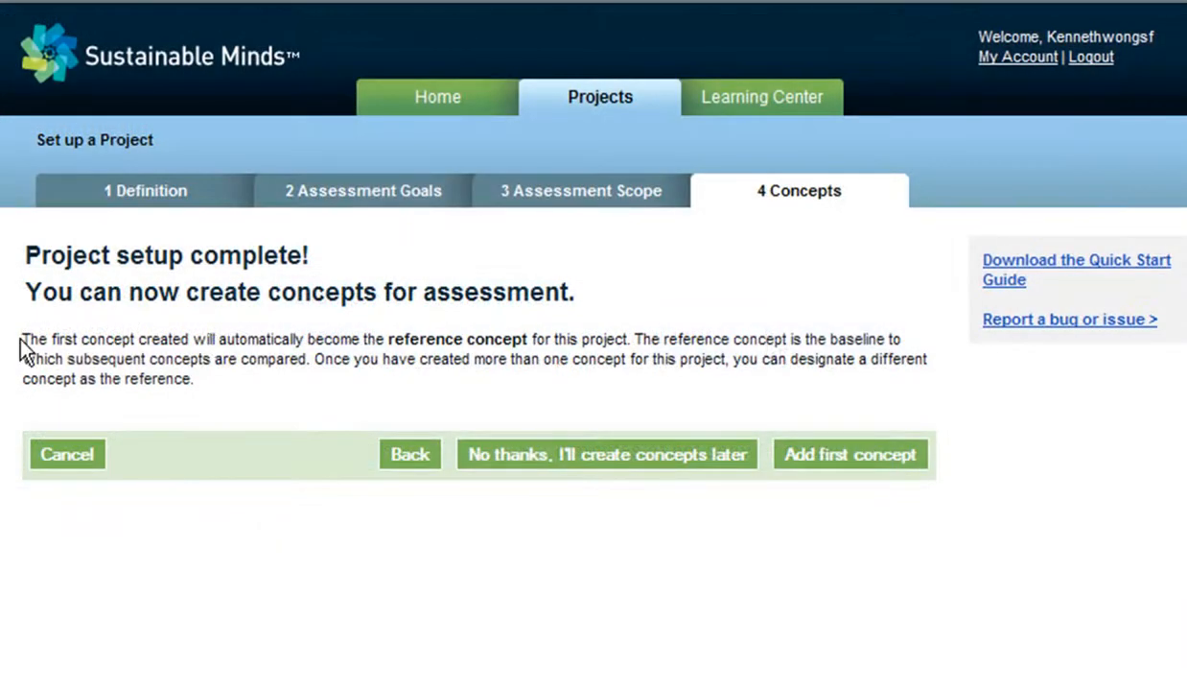
Step: Review the reference concept explanation and proceed to add the first concept
left_click_drag(27, 338, 192, 377)
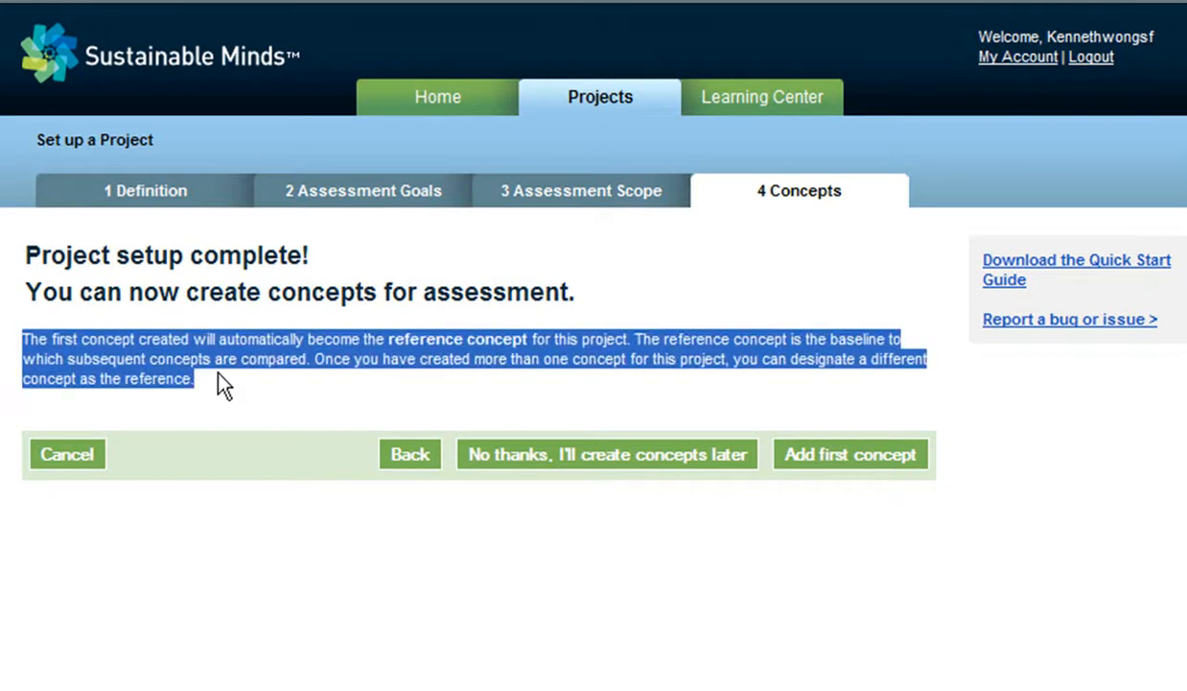
left_click(241, 413)
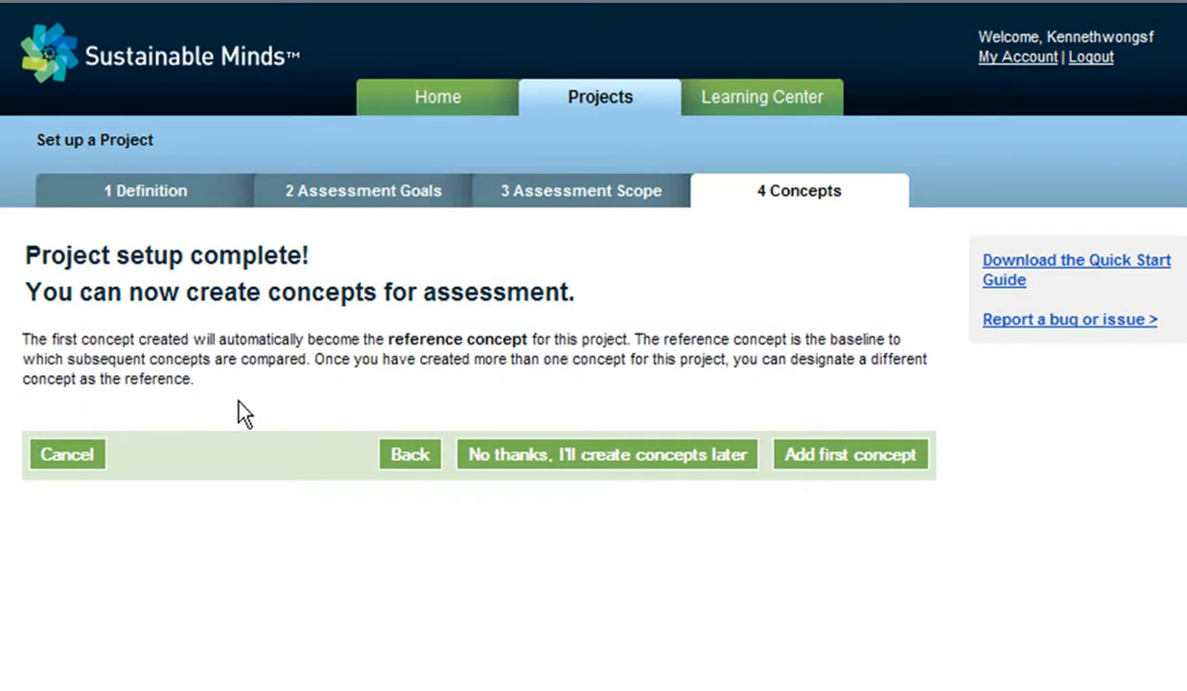
mouse_move(867, 476)
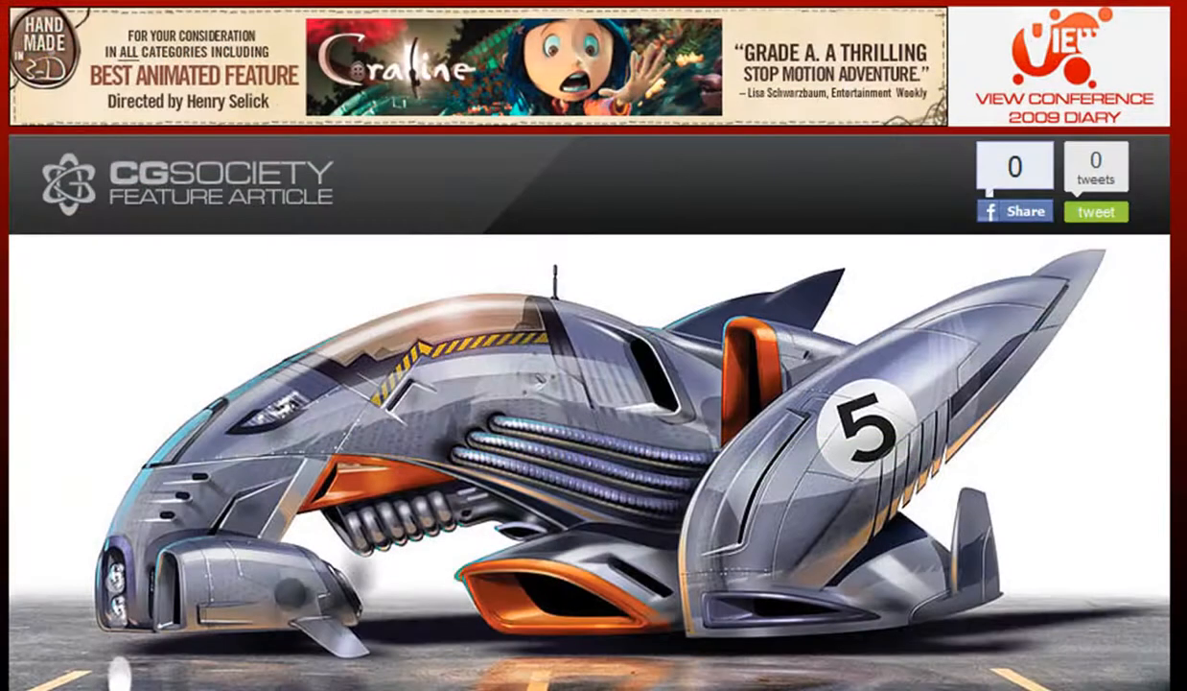
scroll("down", 3)
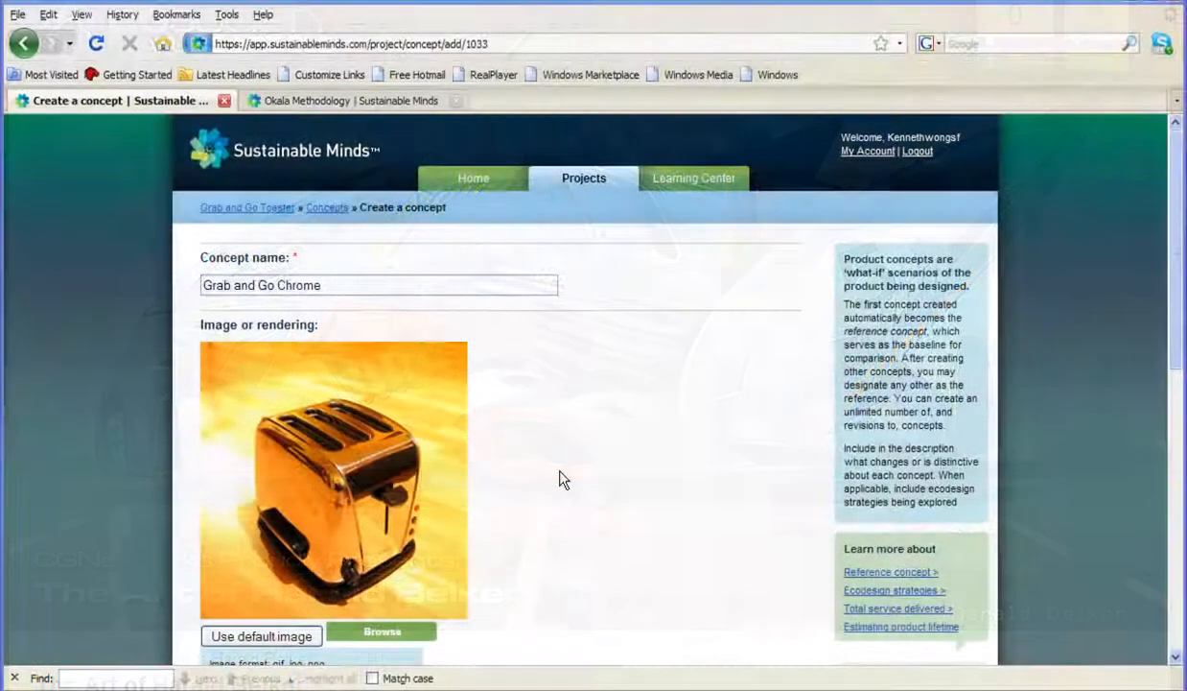
Step: Enter 104 hours of use as total service delivered with rationale 2 x 52 = 104
scroll("down", 3)
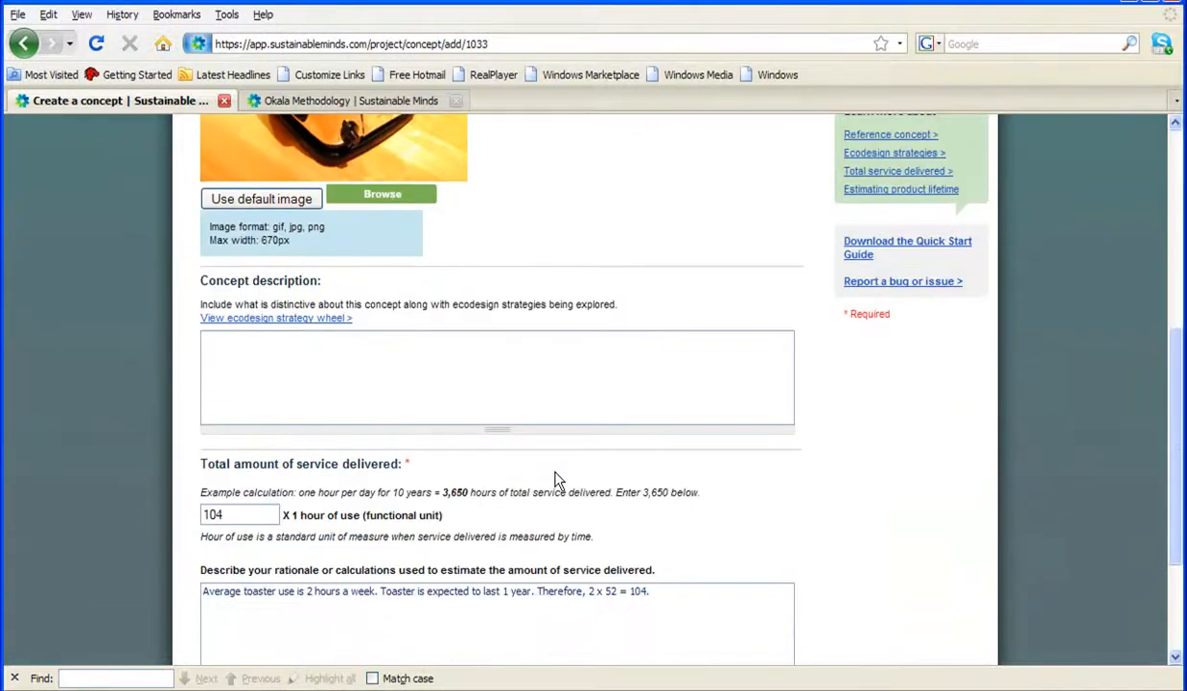
mouse_move(384, 474)
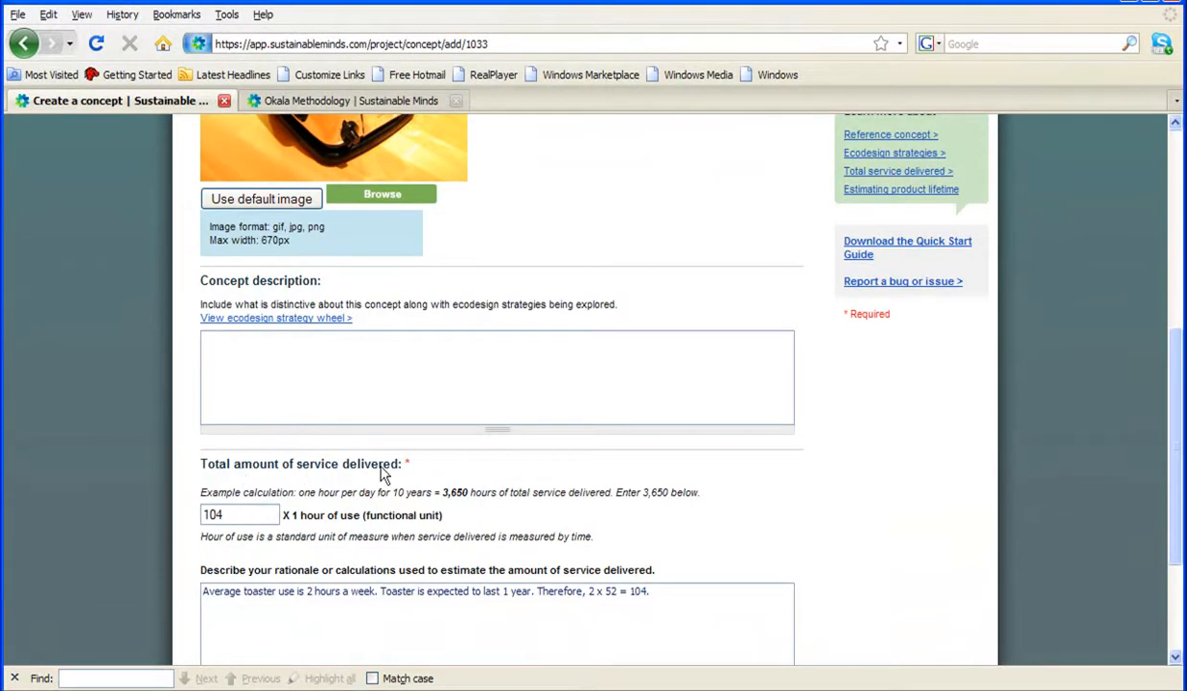
mouse_move(355, 491)
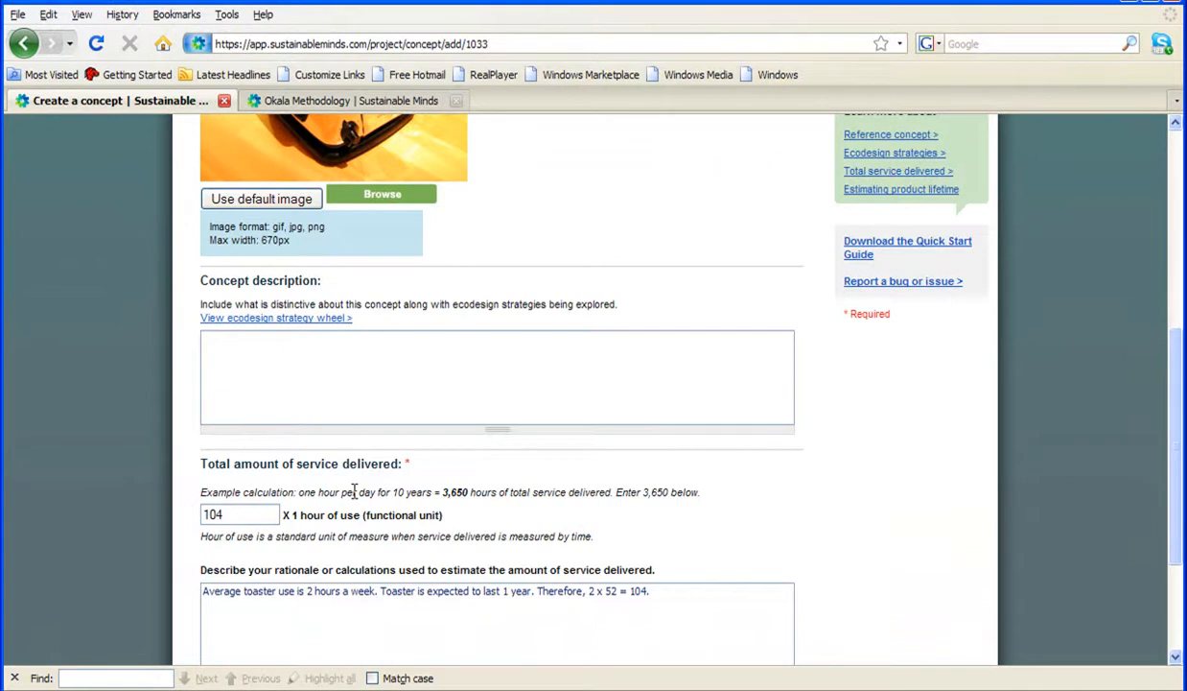
double_click(401, 514)
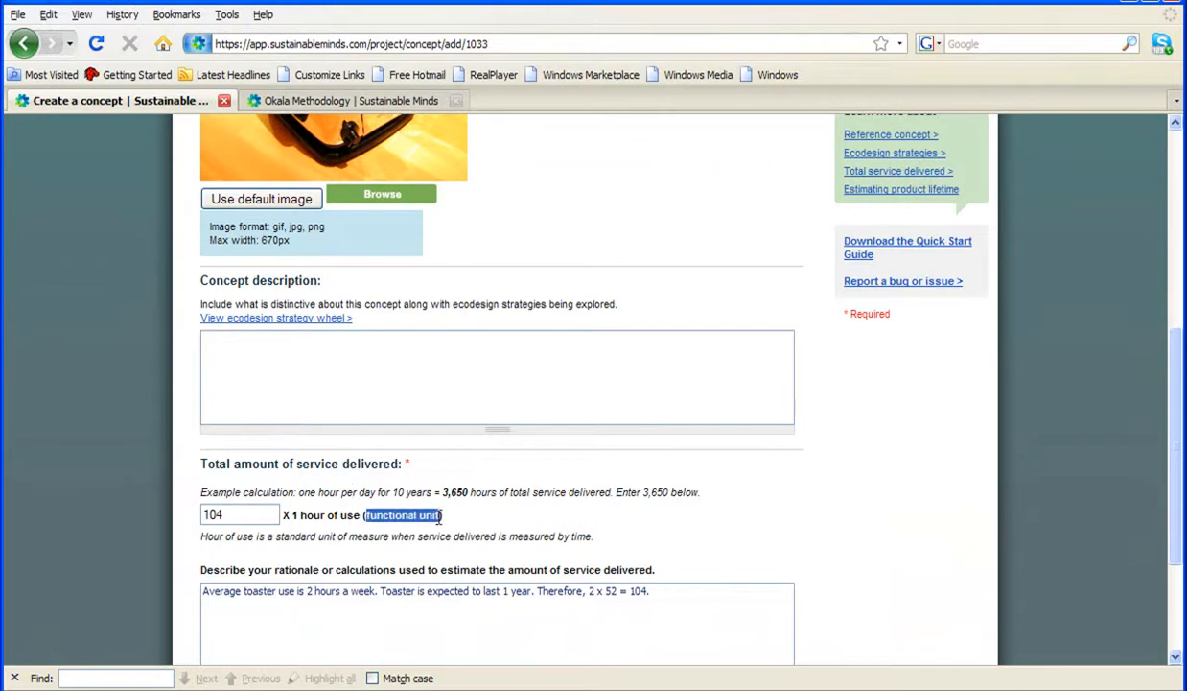
left_click(240, 514)
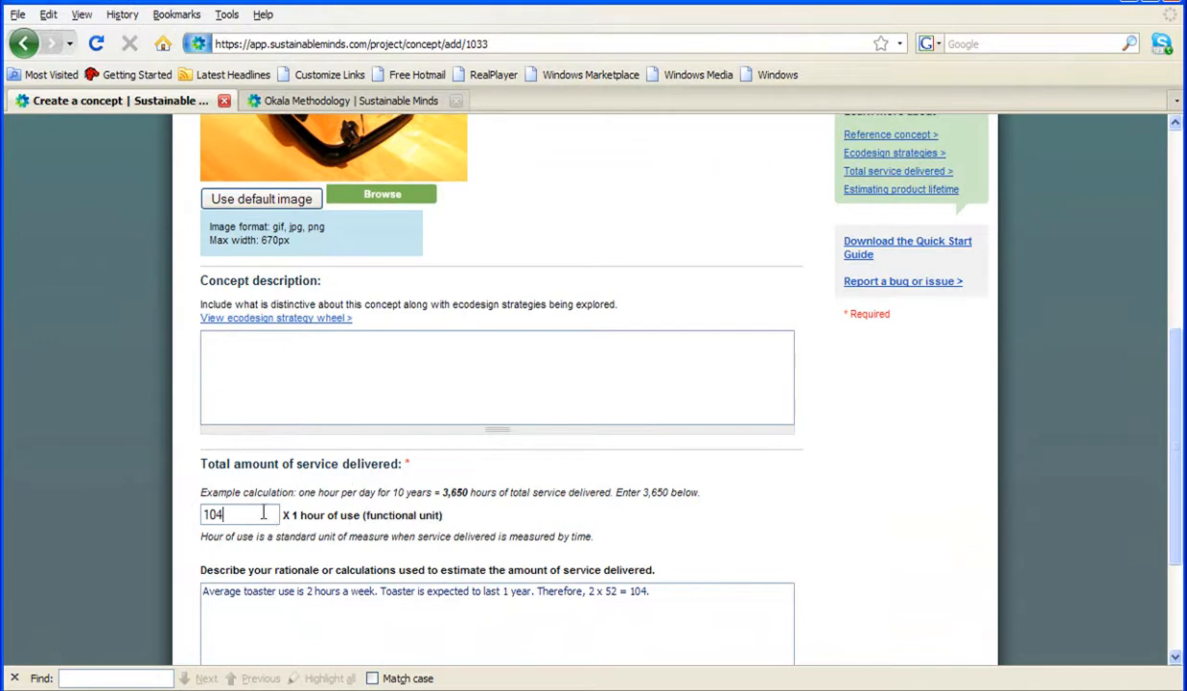
mouse_move(719, 610)
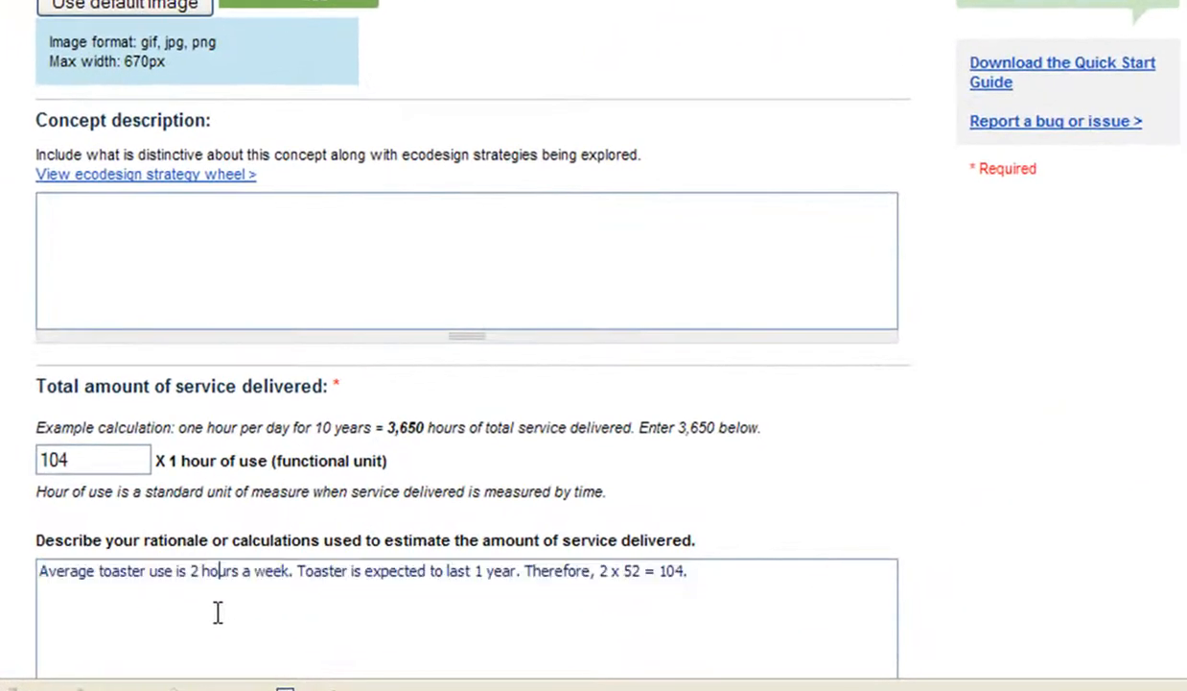
mouse_move(201, 579)
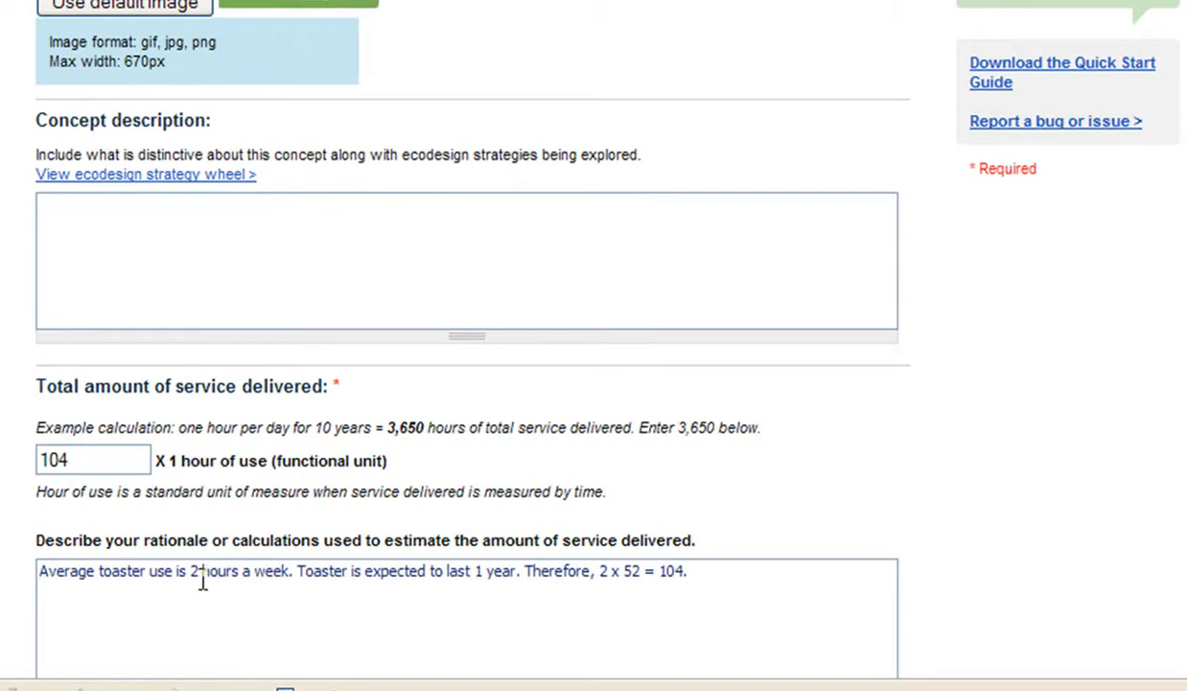
mouse_move(526, 585)
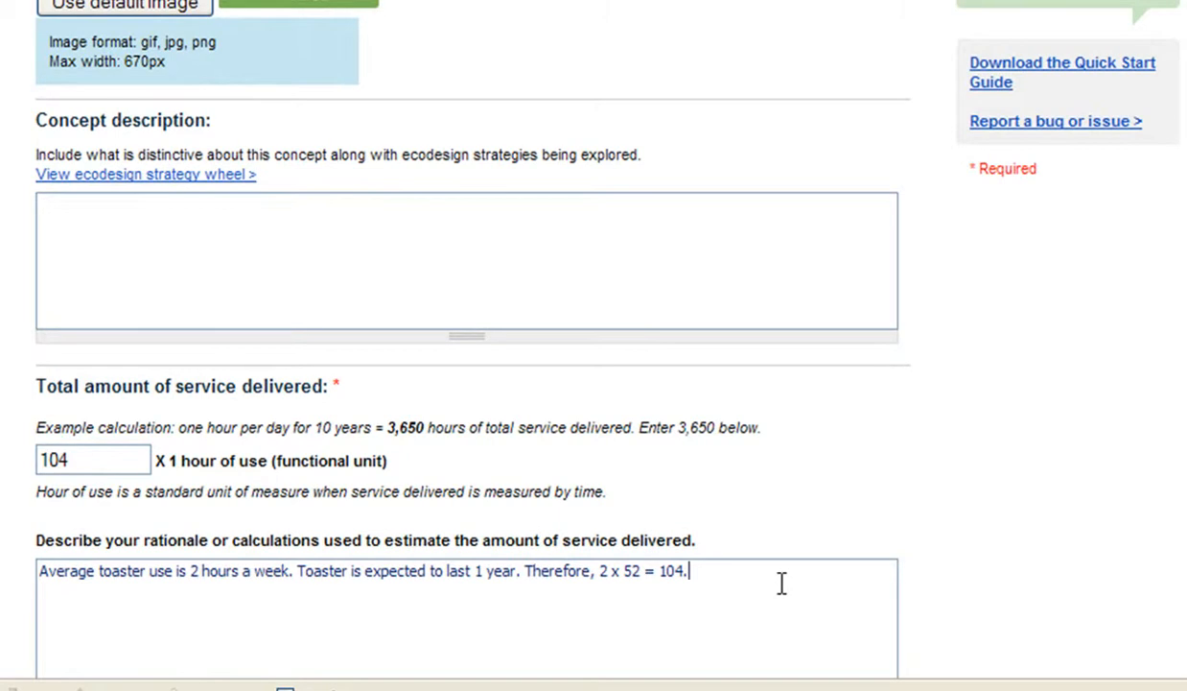
scroll("down", 3)
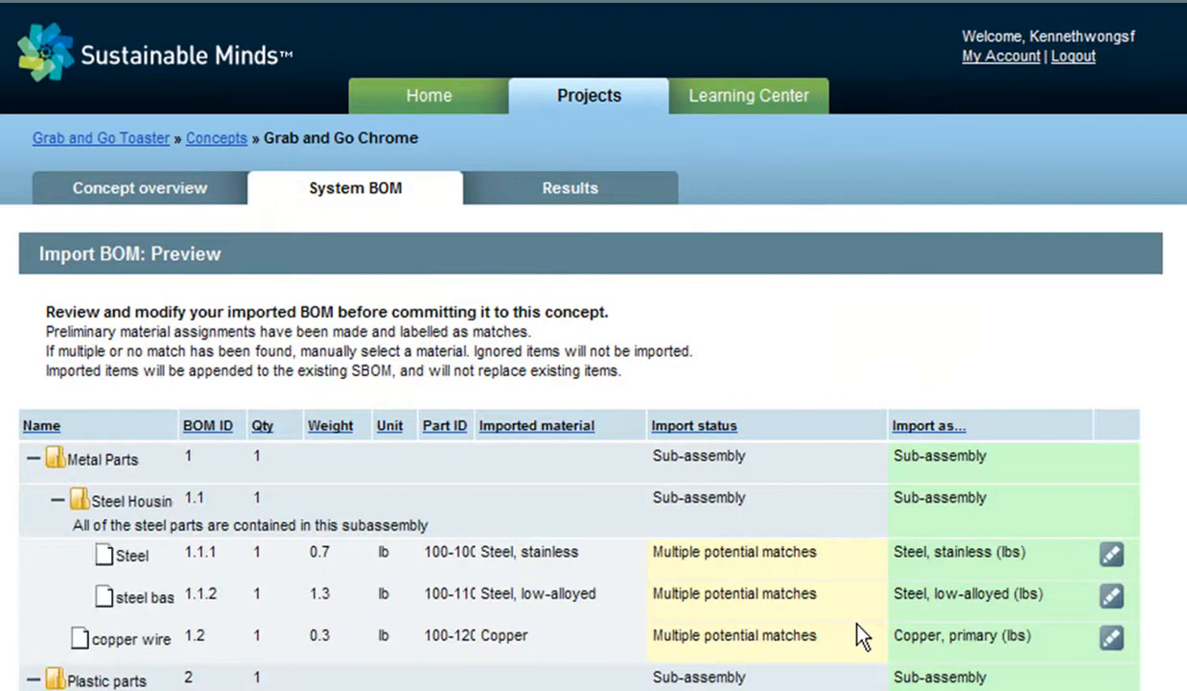
Step: Scroll through the Grab and Go Chrome BOM import preview of metal and plastic parts
scroll("down", 3)
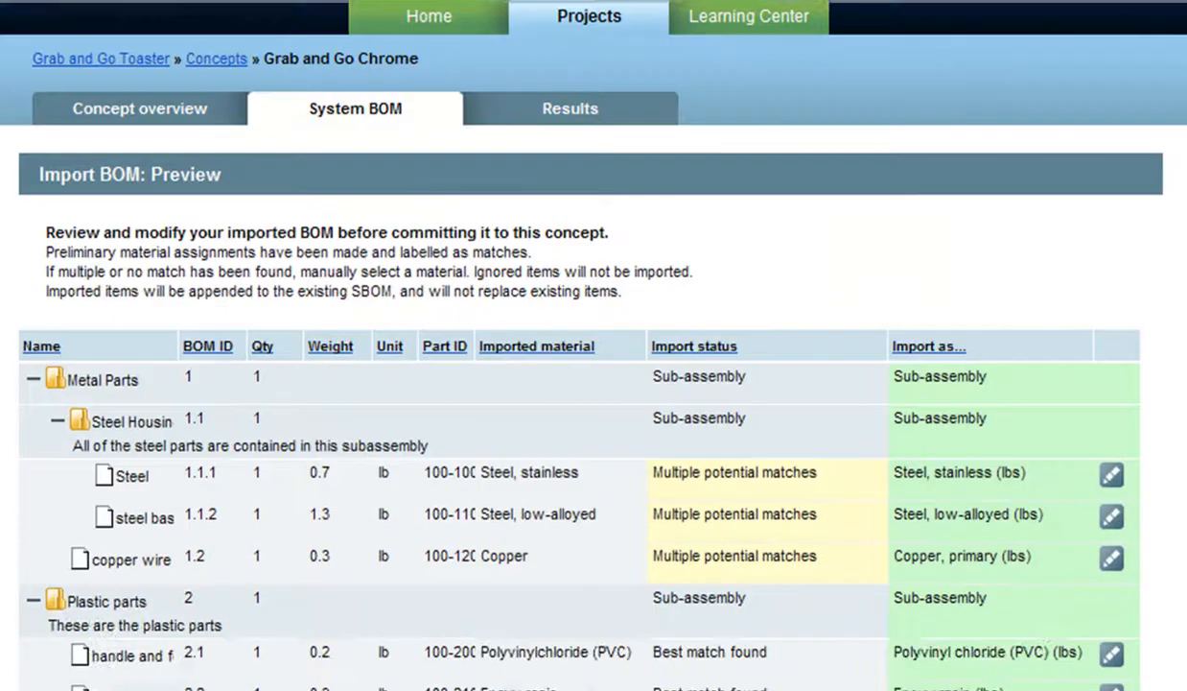
scroll("down", 3)
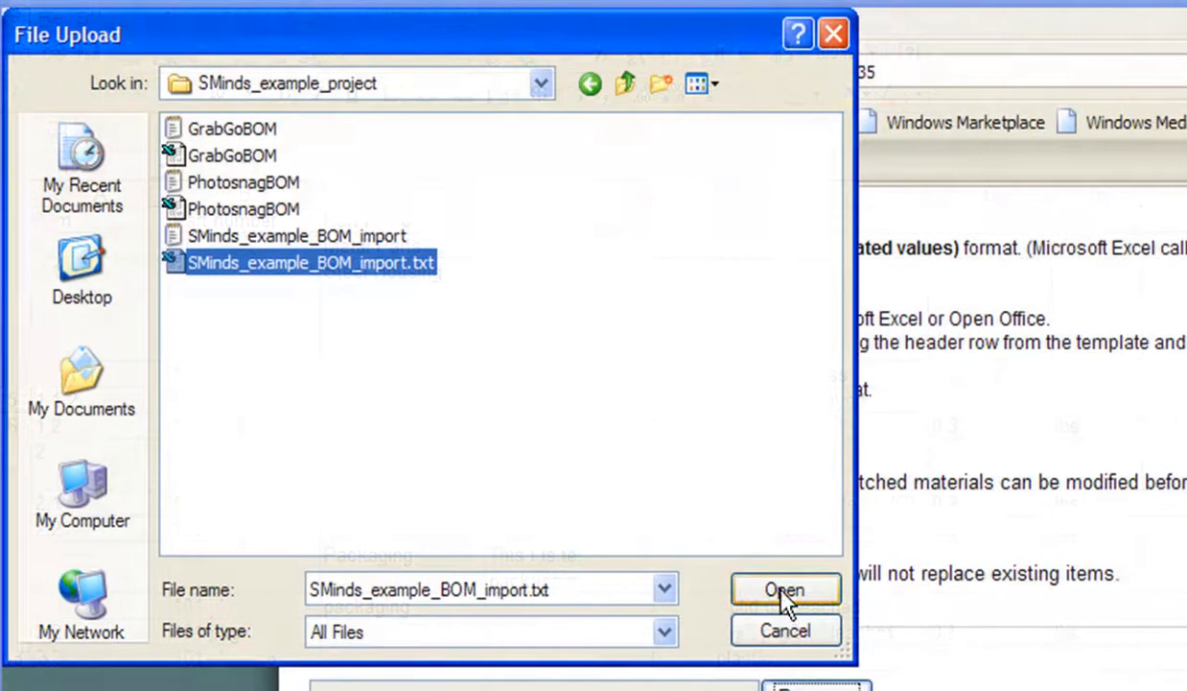
Step: Select SMinds_example_BOM_import.txt and upload it to get the import preview
left_click(296, 234)
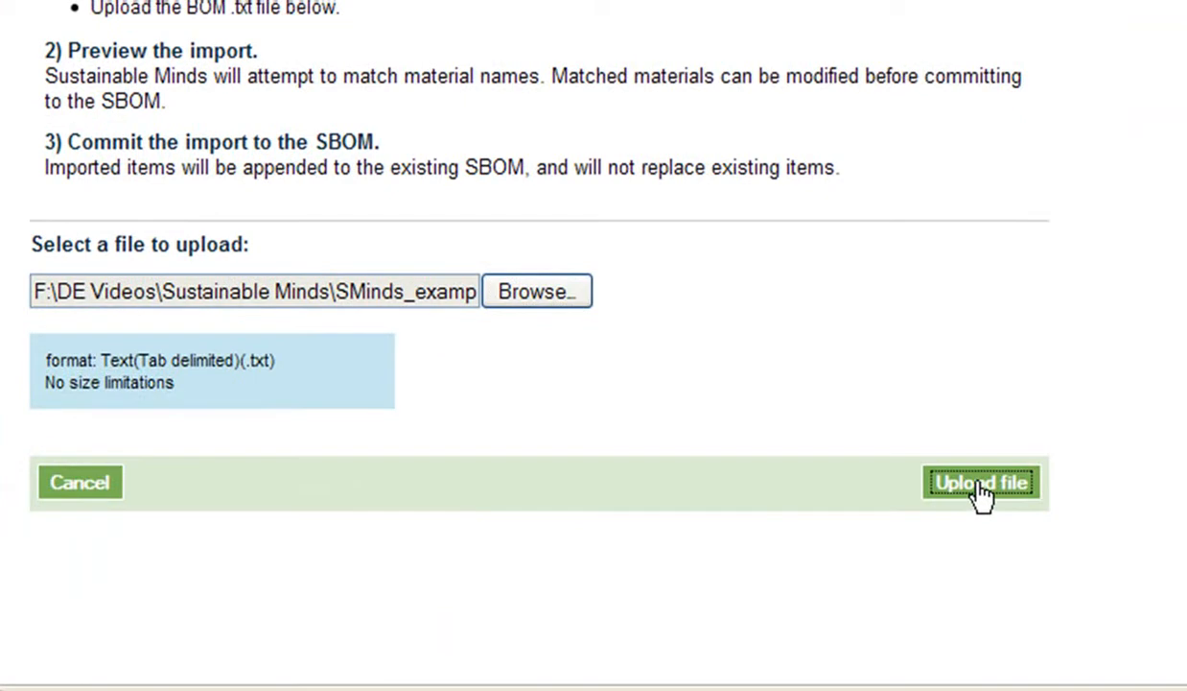
left_click(981, 482)
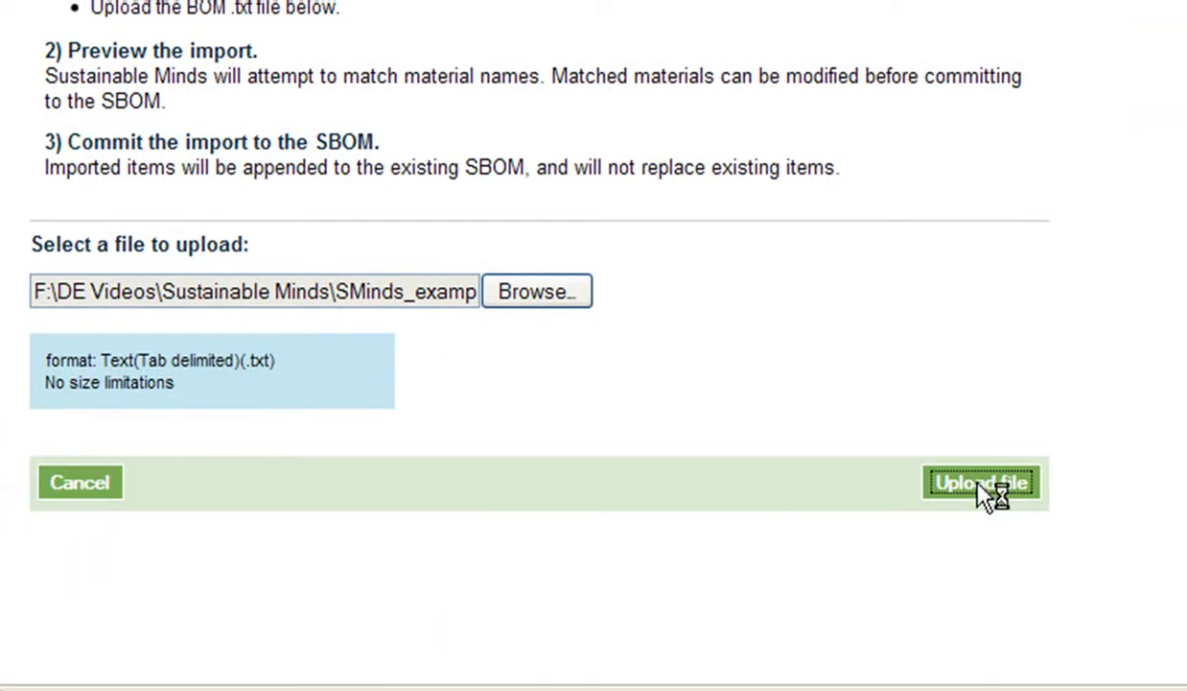
left_click(980, 481)
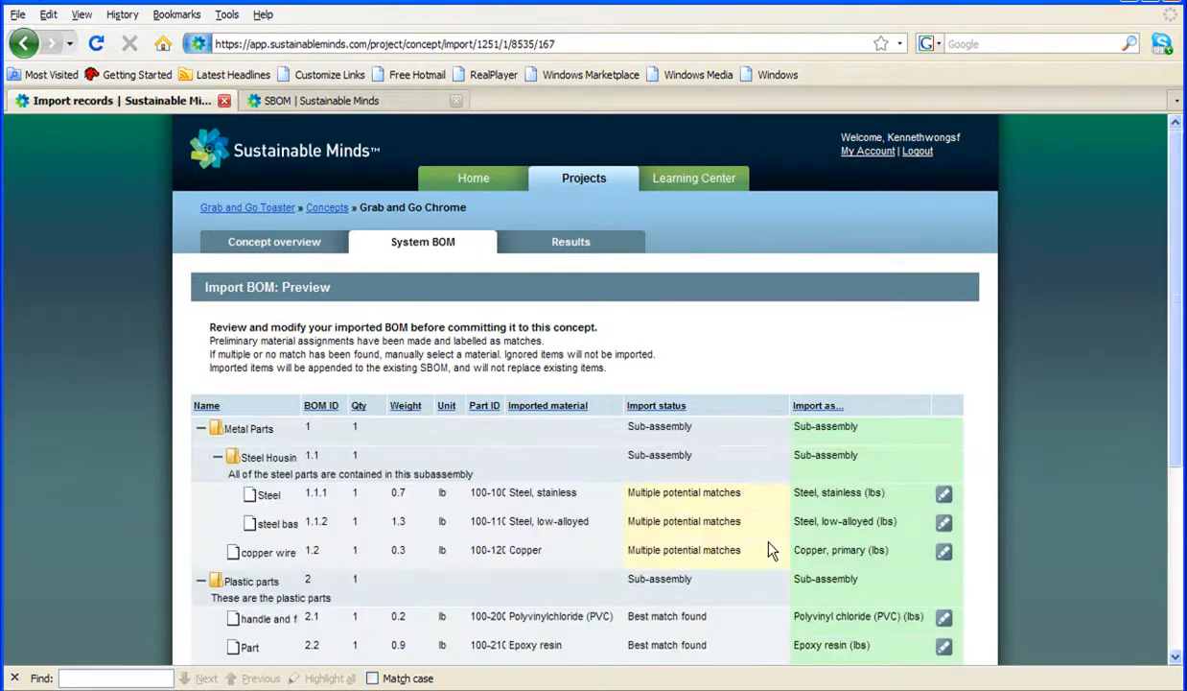
Step: Review import statuses: multiple metal matches, best matches, one ignored plastic part
scroll("down", 3)
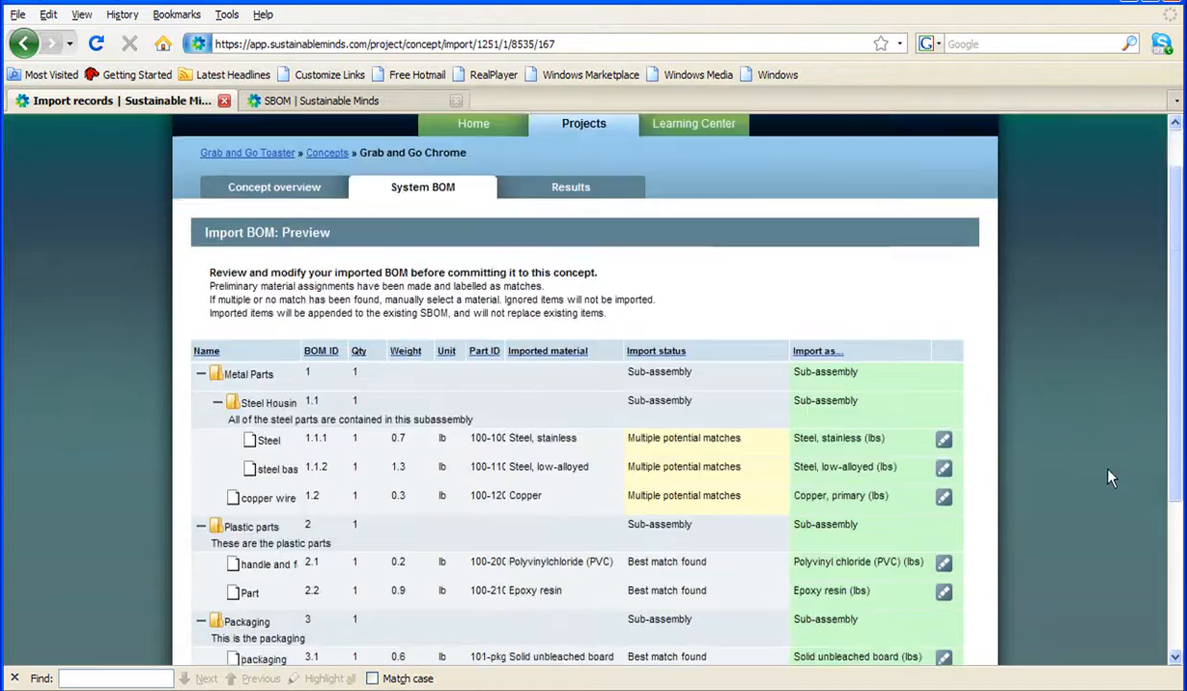
scroll("down", 3)
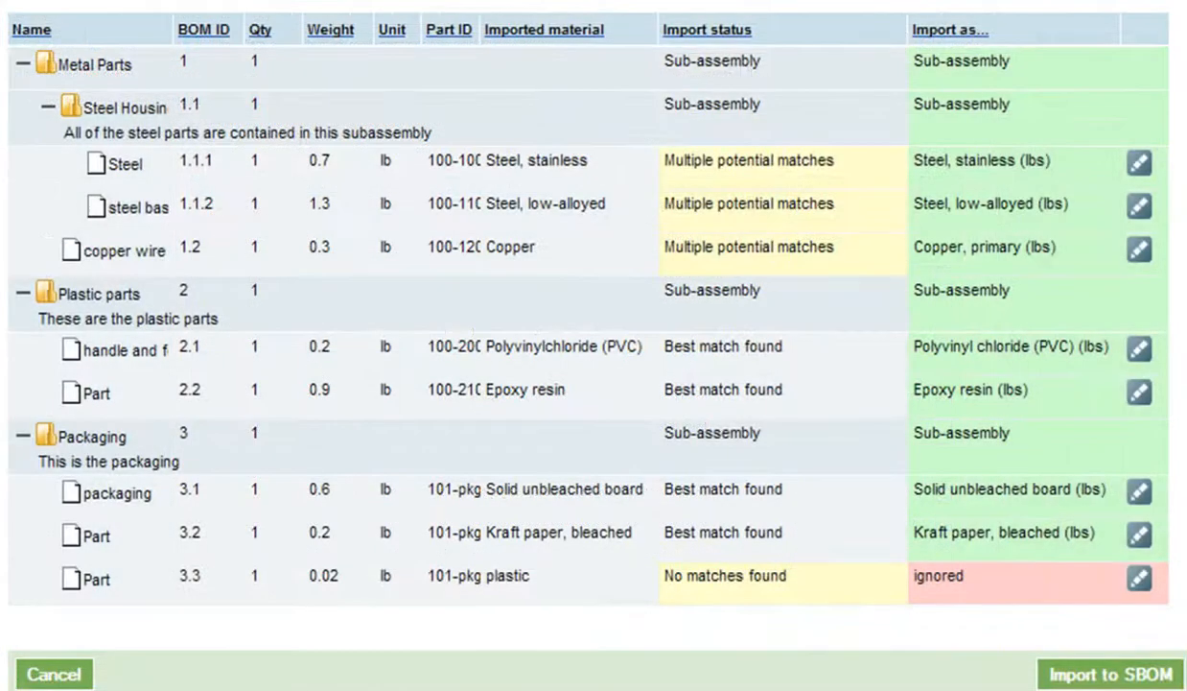
mouse_move(821, 259)
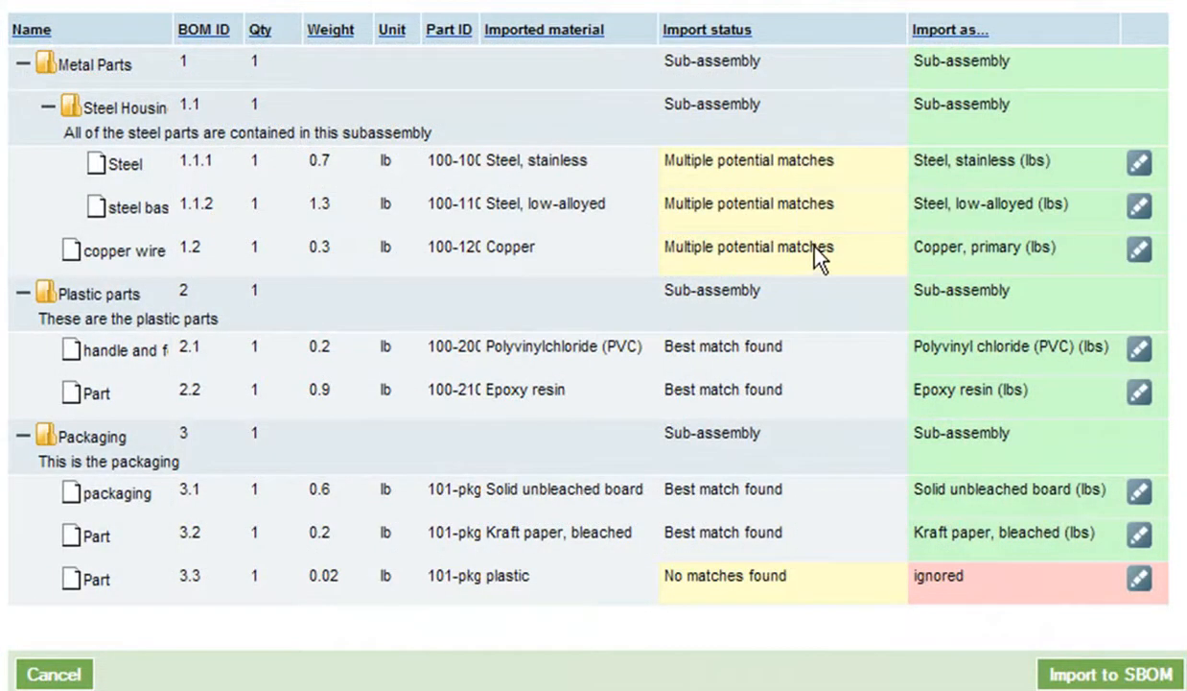
mouse_move(919, 170)
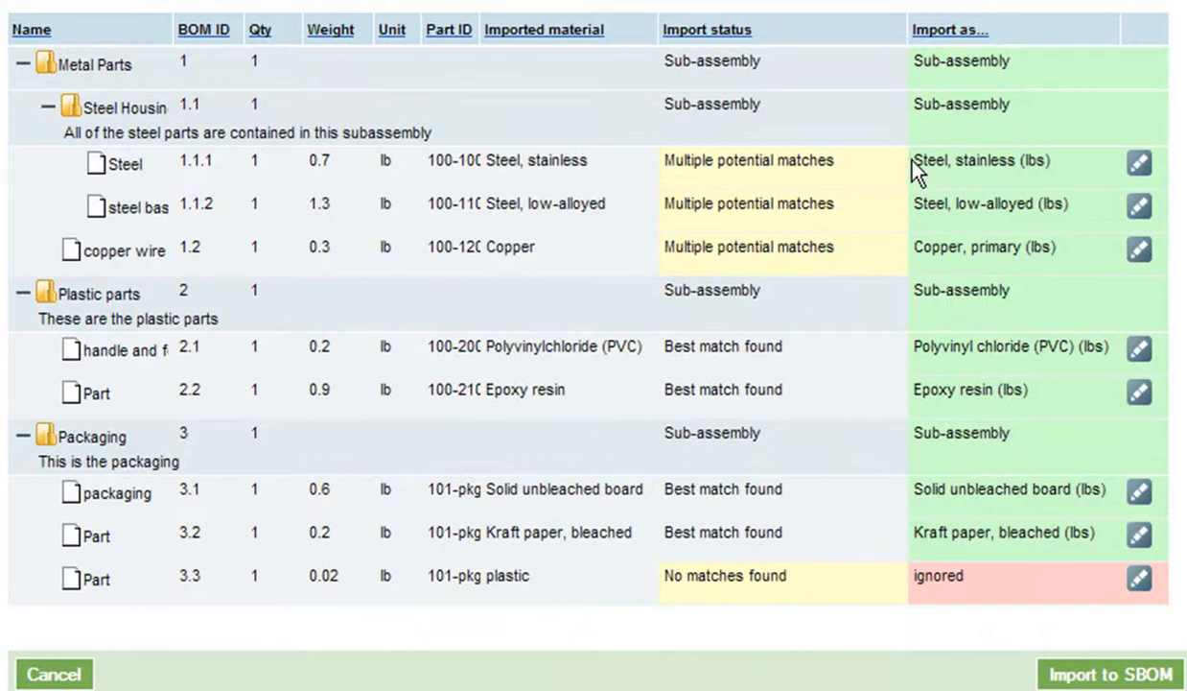
mouse_move(932, 269)
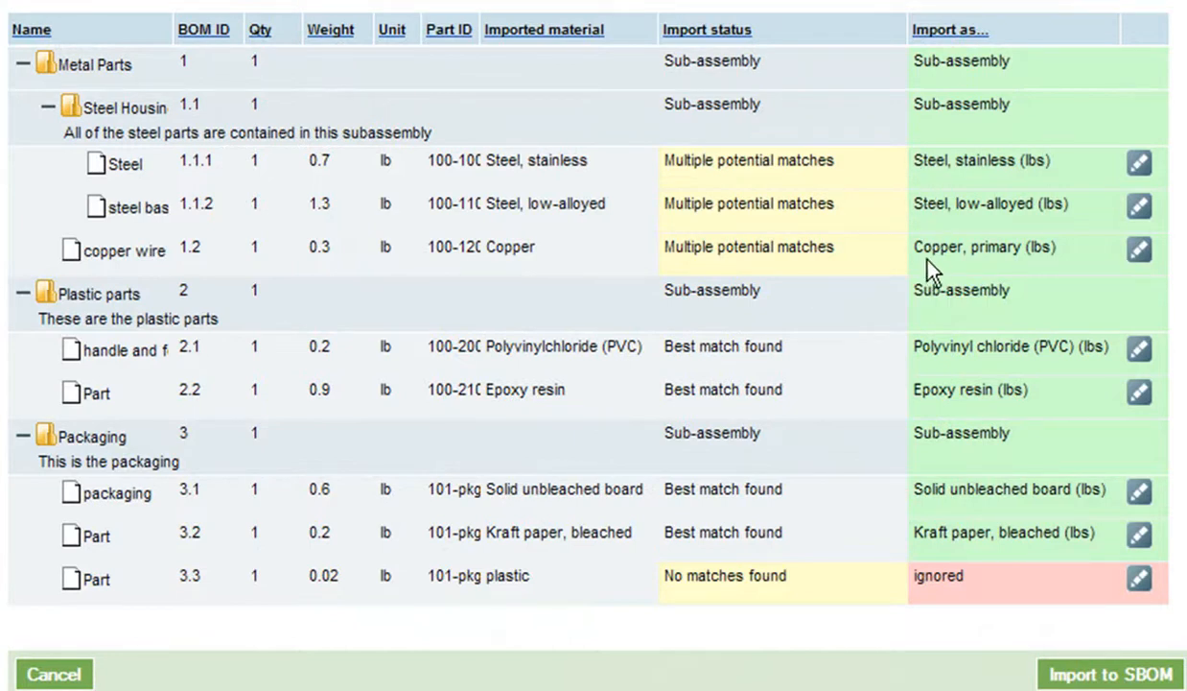
mouse_move(965, 599)
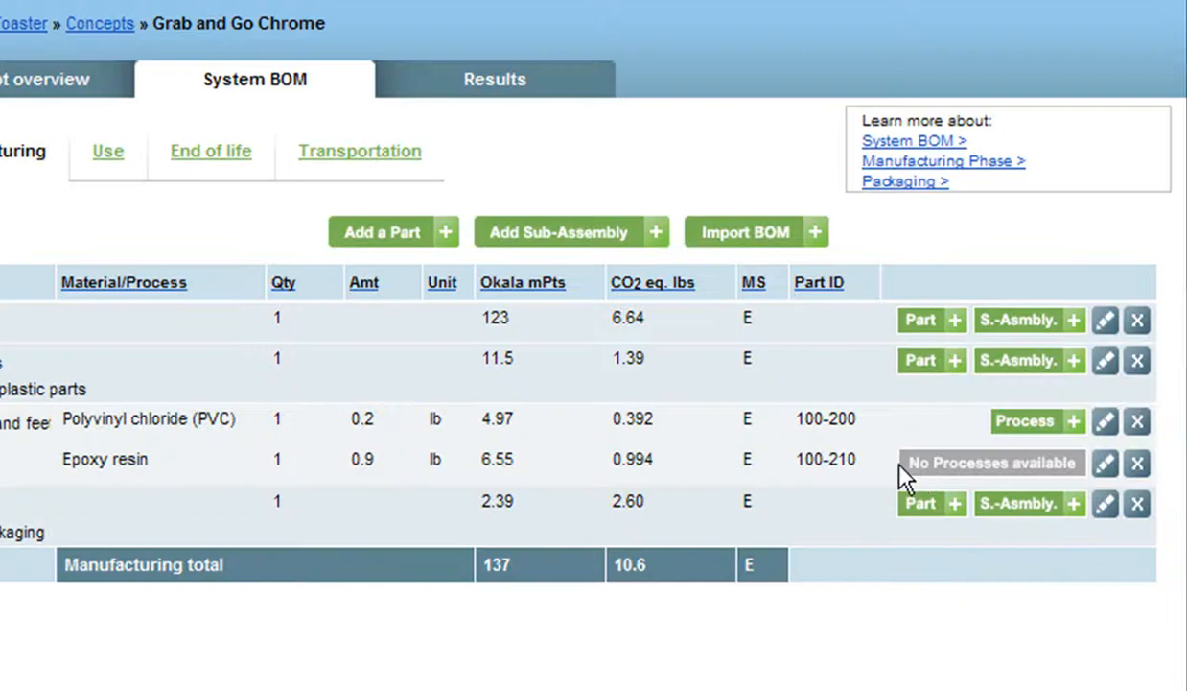
mouse_move(959, 479)
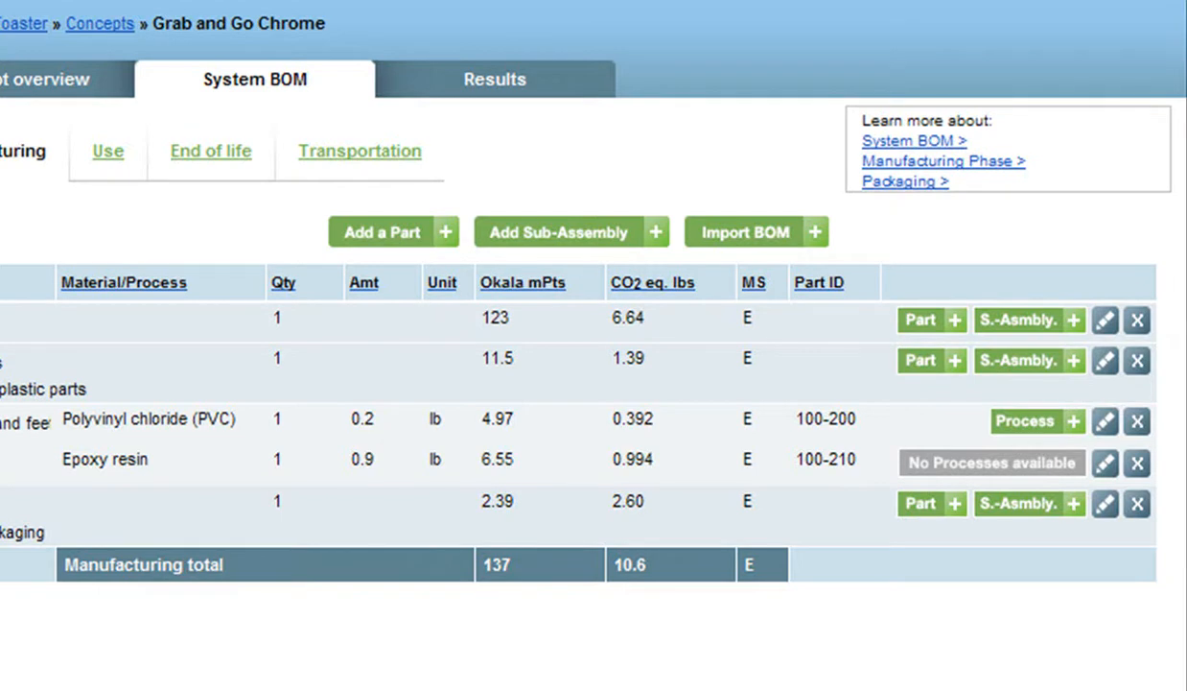
left_click(211, 149)
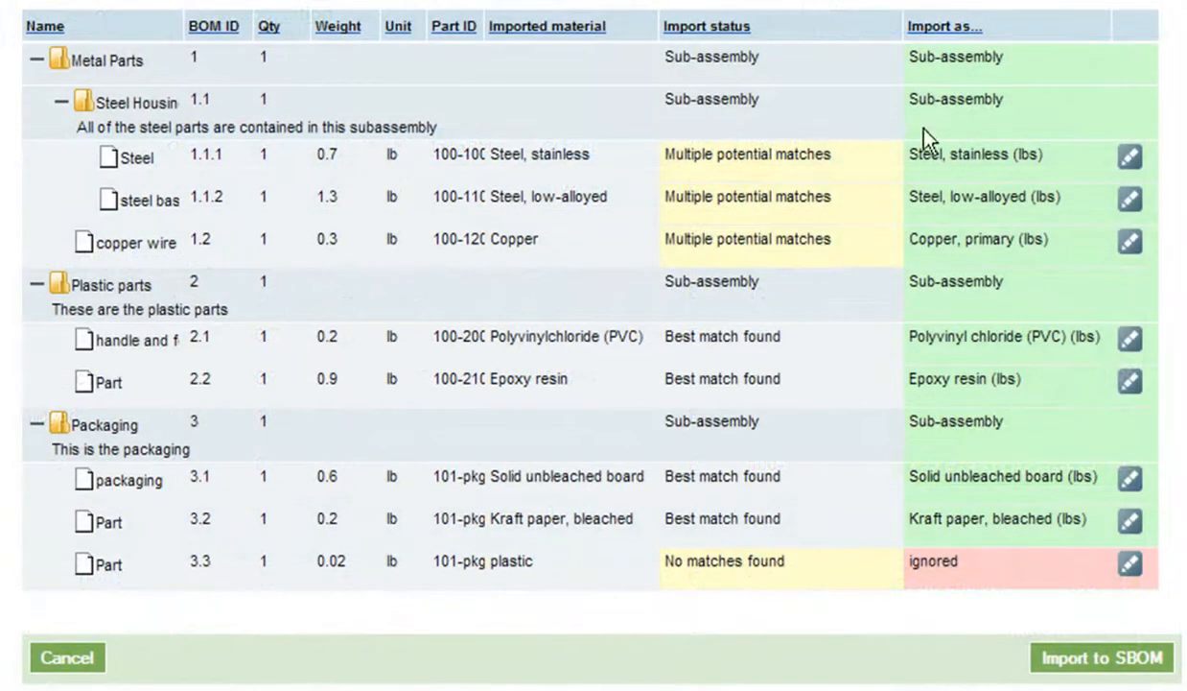
mouse_move(815, 253)
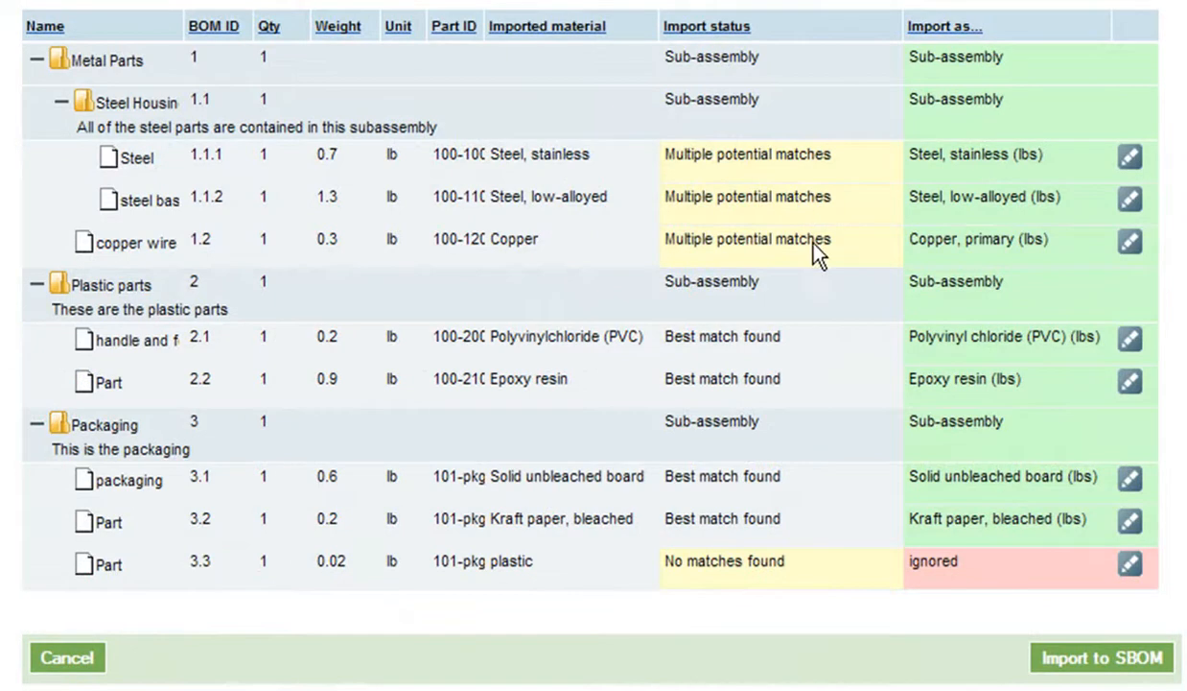
mouse_move(911, 163)
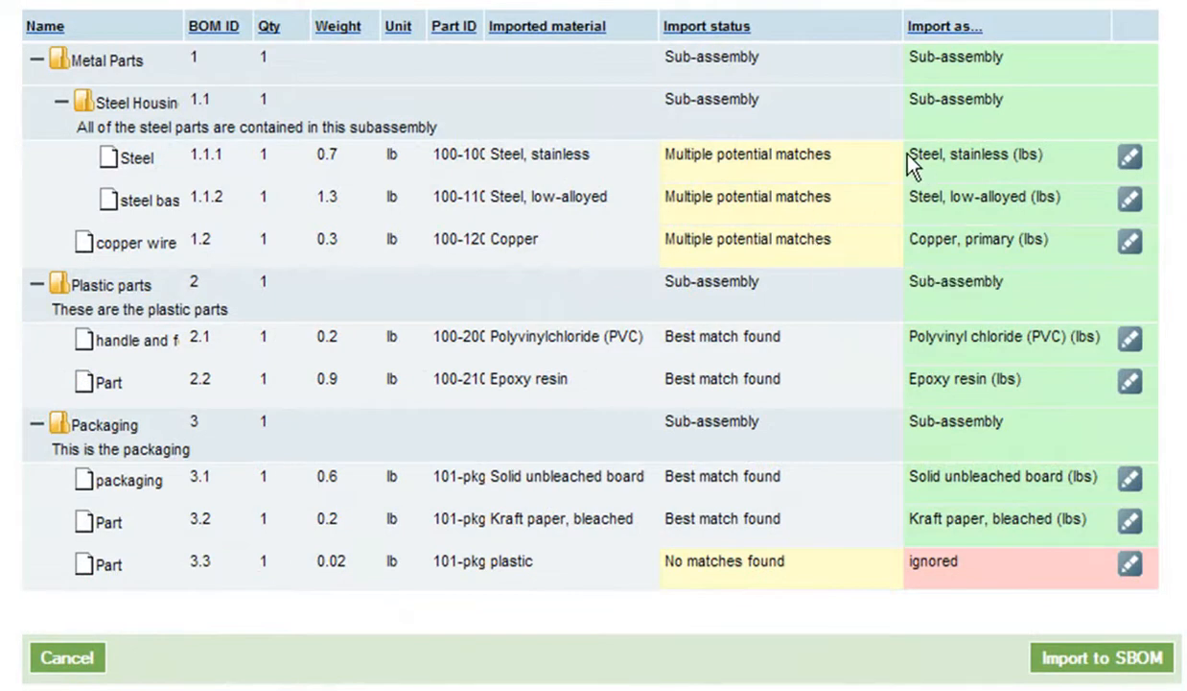
mouse_move(928, 260)
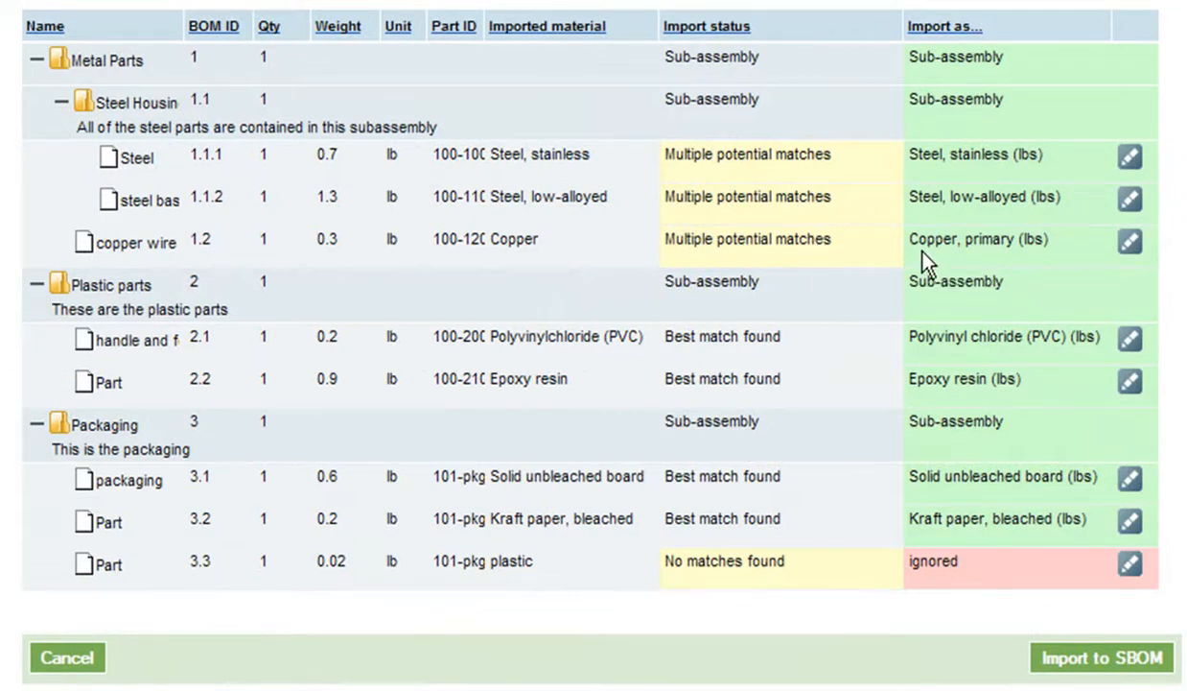
mouse_move(483, 506)
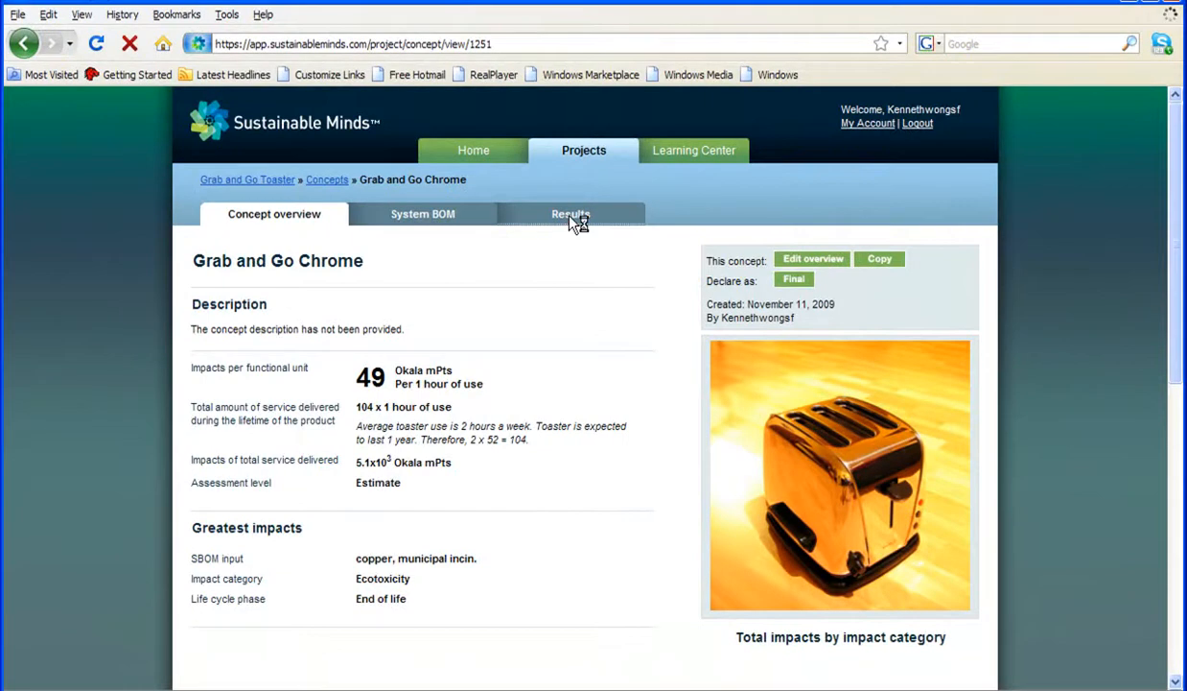
Step: View the results scorecard and the Ecotoxicity impact category details
left_click(572, 213)
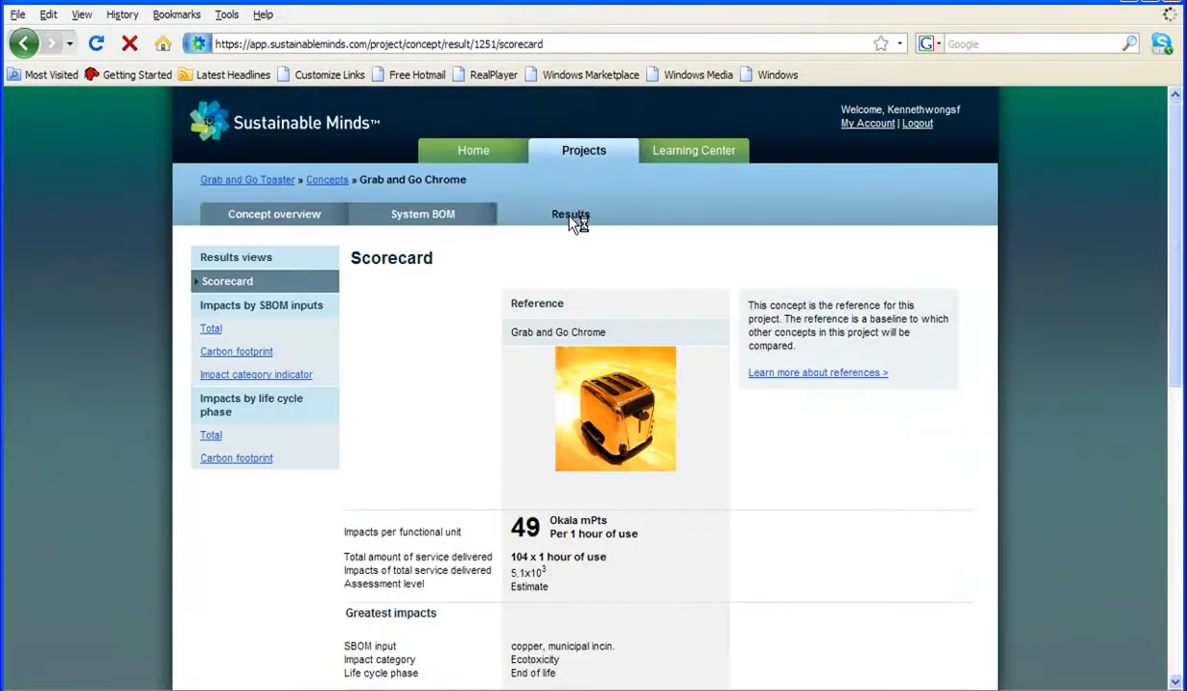
left_click(572, 213)
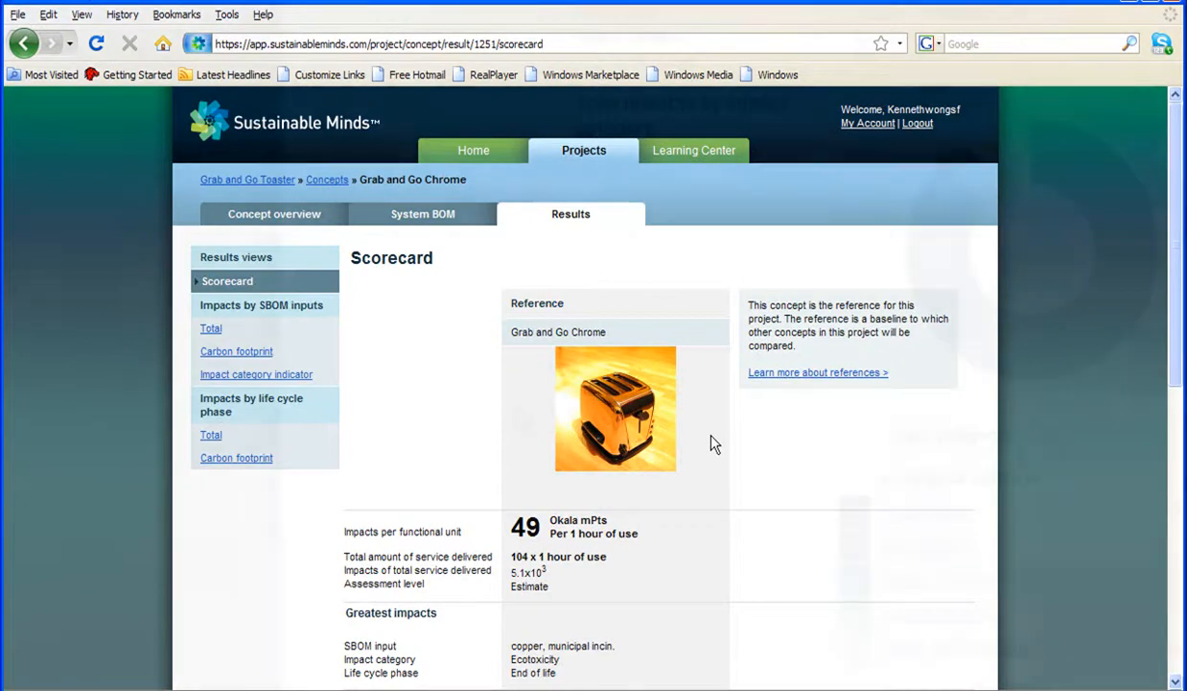
scroll("down", 3)
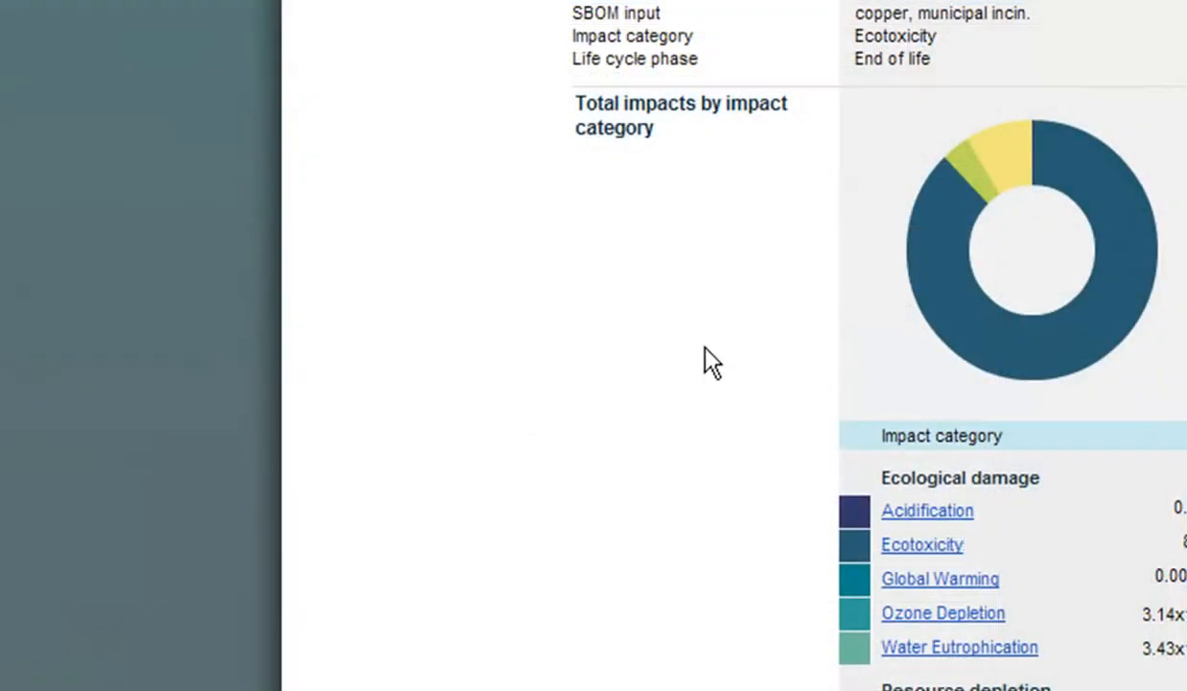
mouse_move(1035, 345)
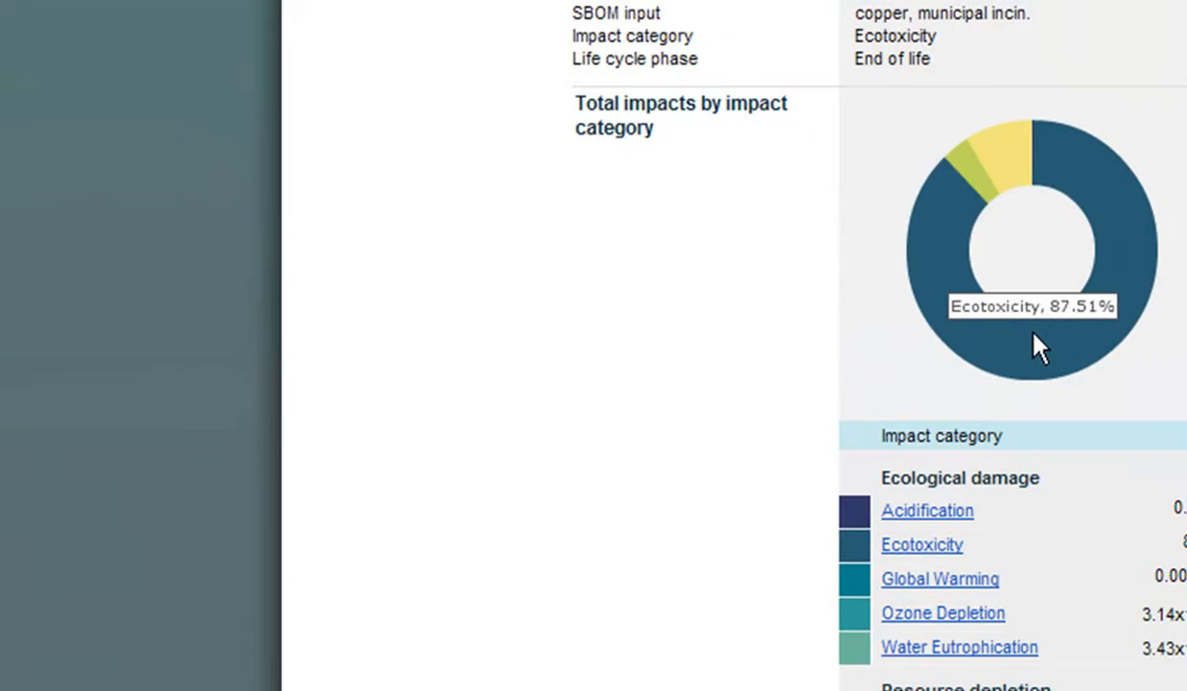
mouse_move(975, 539)
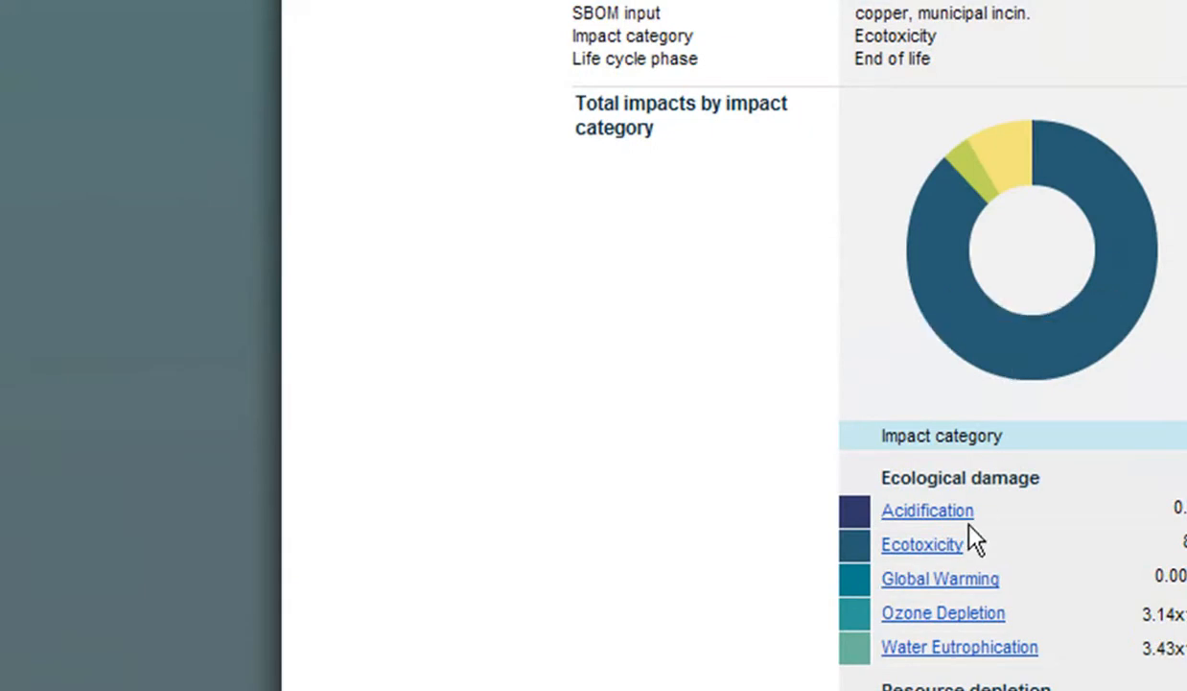
left_click(920, 545)
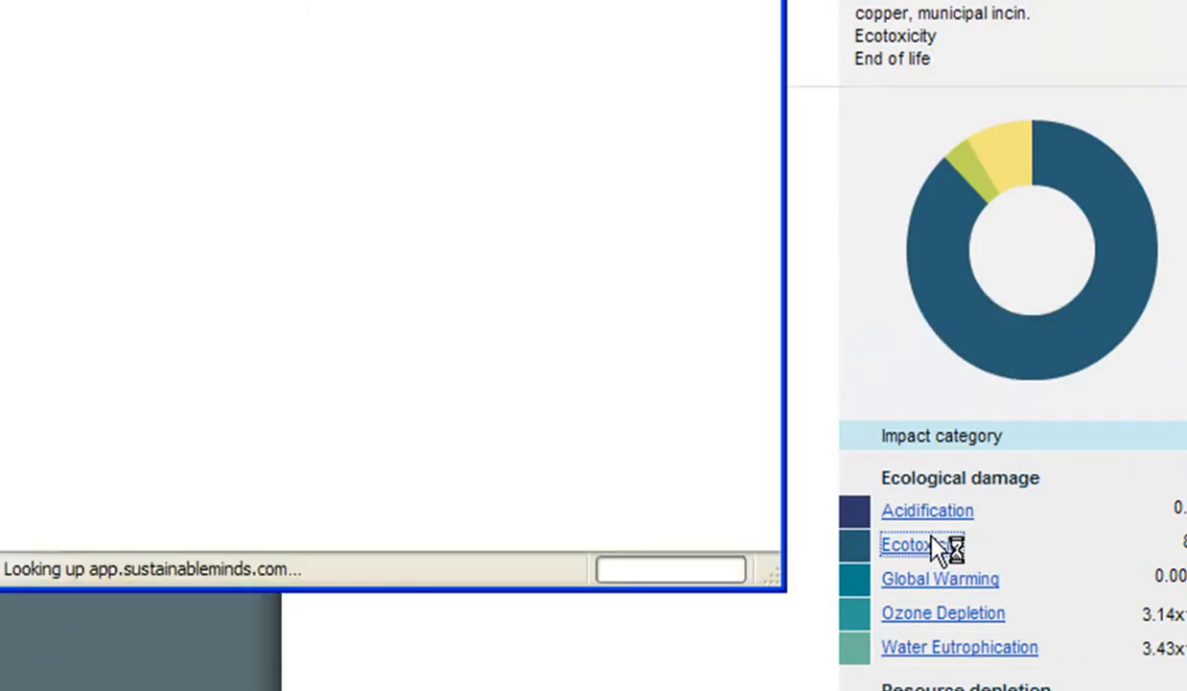
left_click(905, 545)
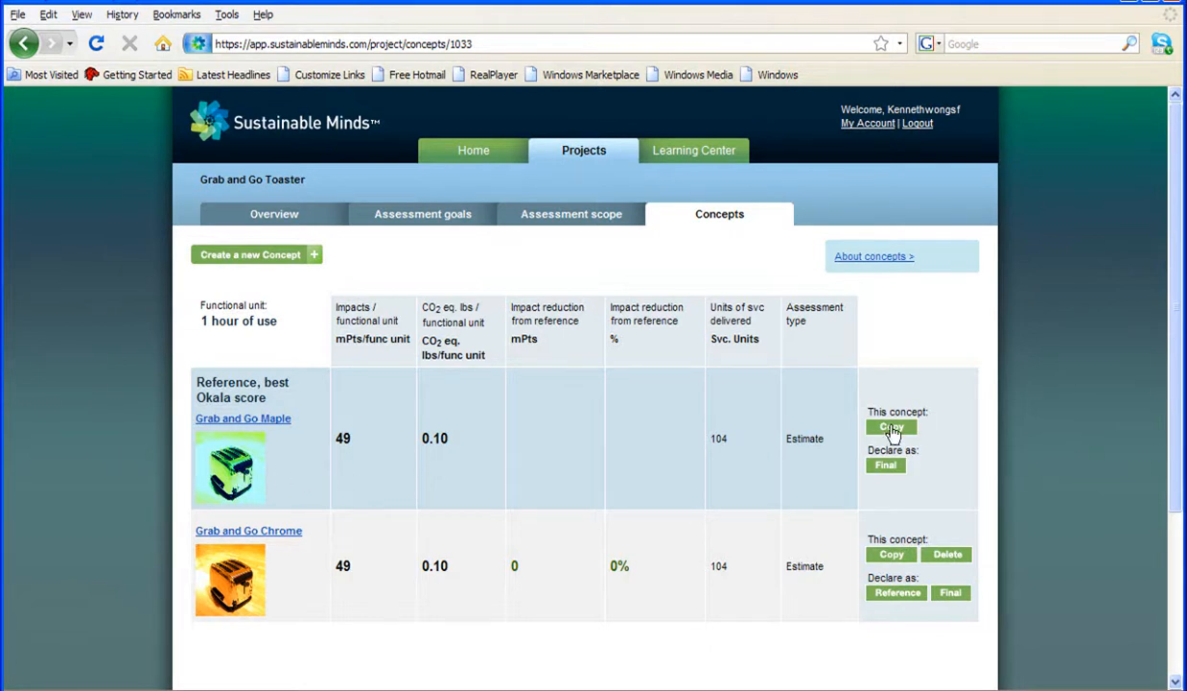
mouse_move(269, 430)
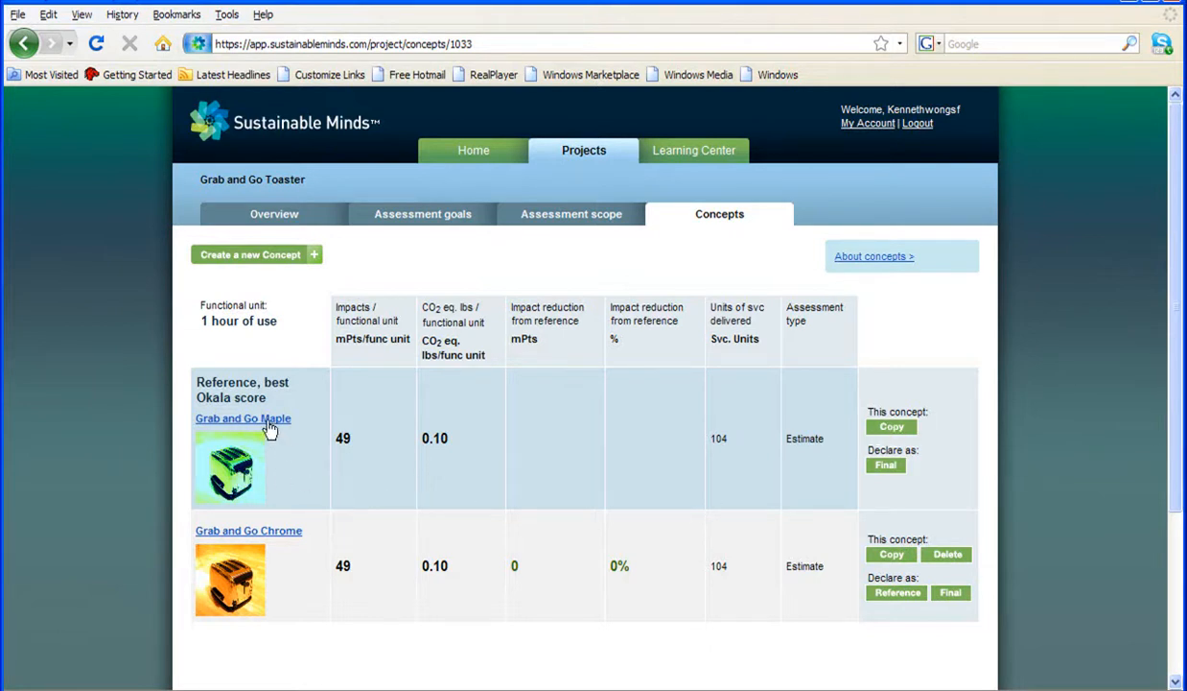
Step: Switch Grab and Go Maple's copper wire from primary copper to Copper, secondary in the System BOM
left_click(242, 418)
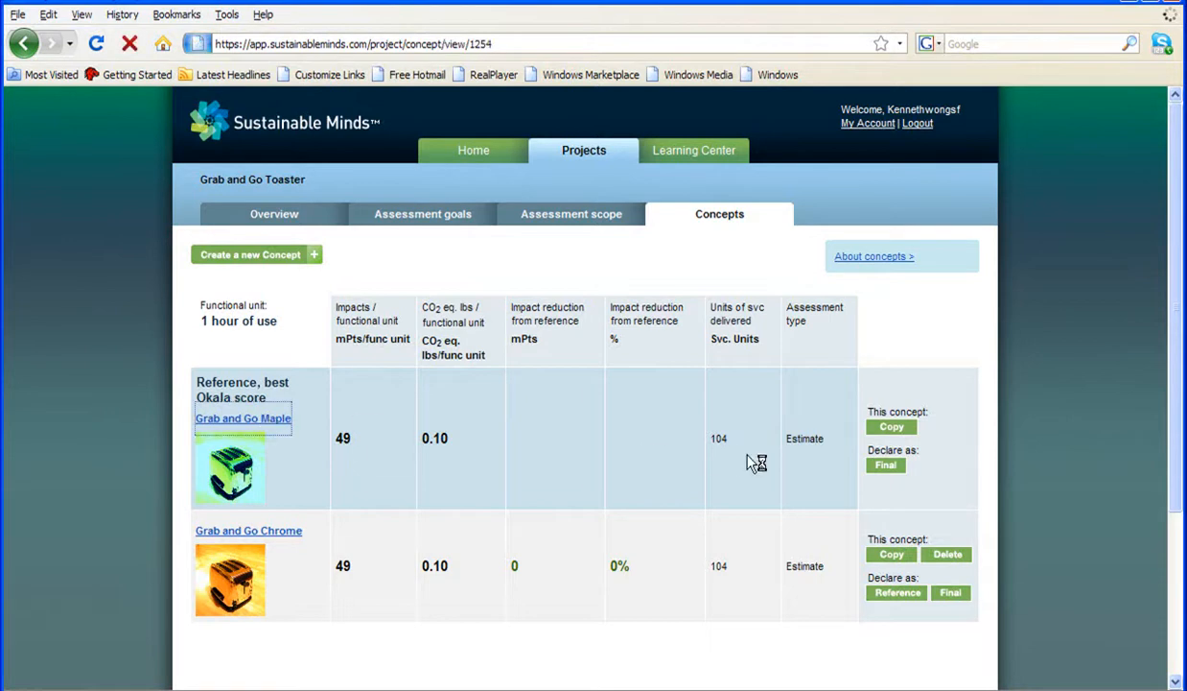
left_click(241, 419)
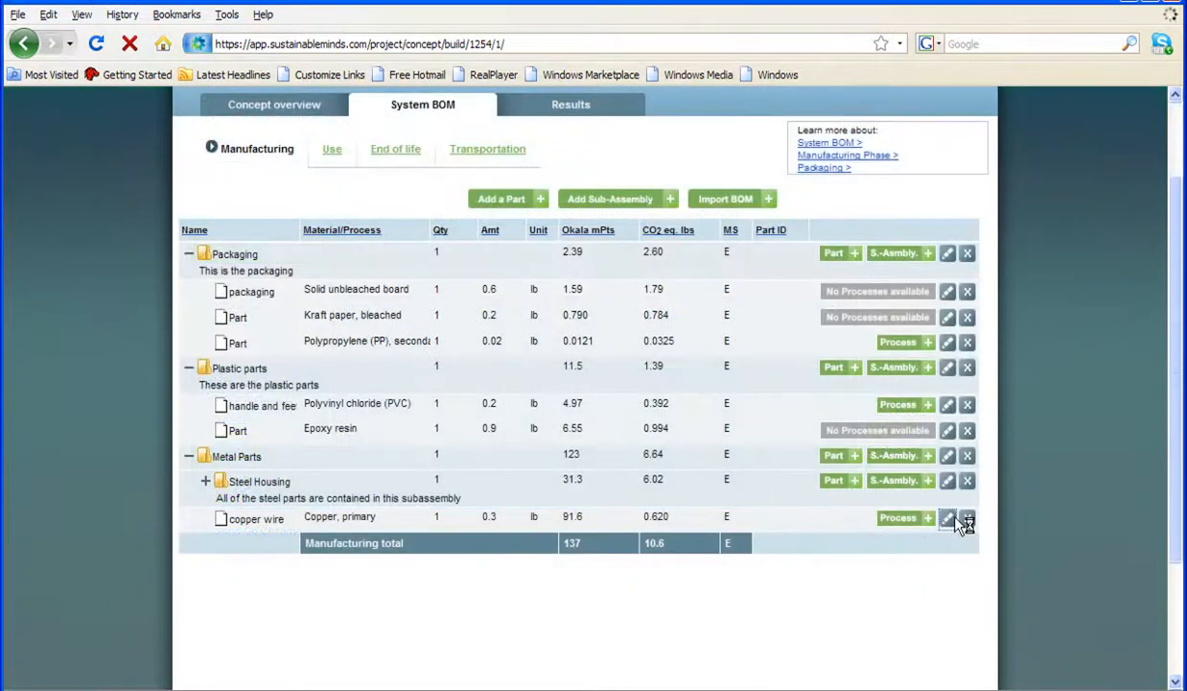
left_click(947, 518)
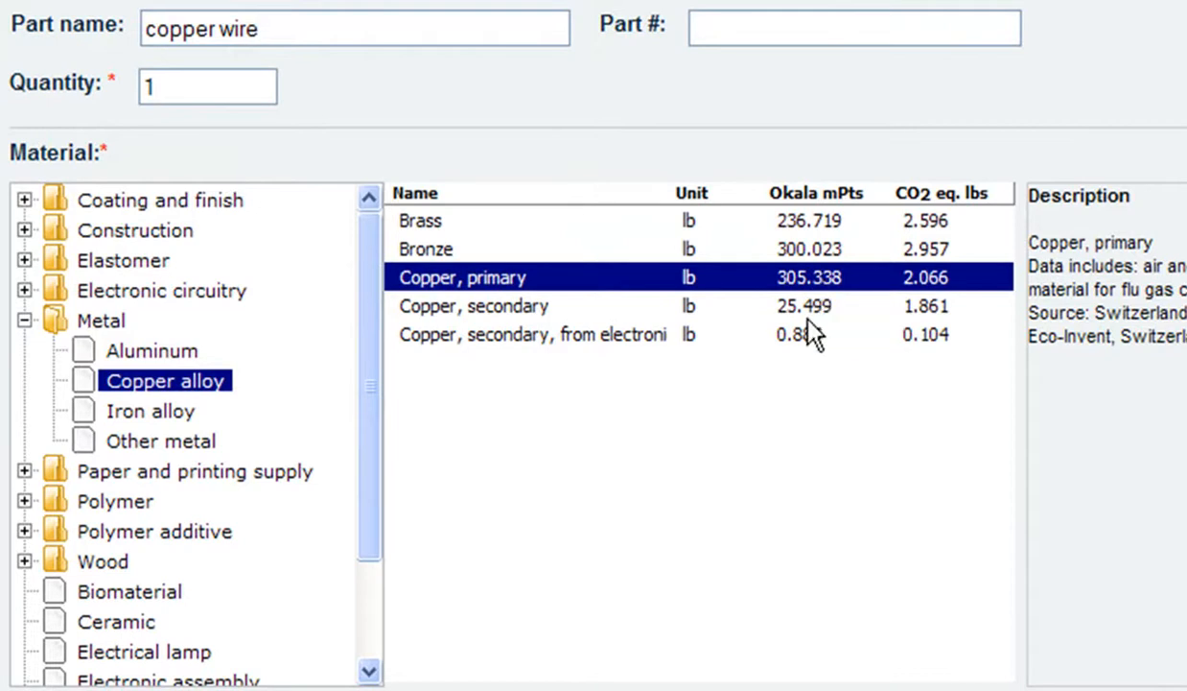
left_click(533, 334)
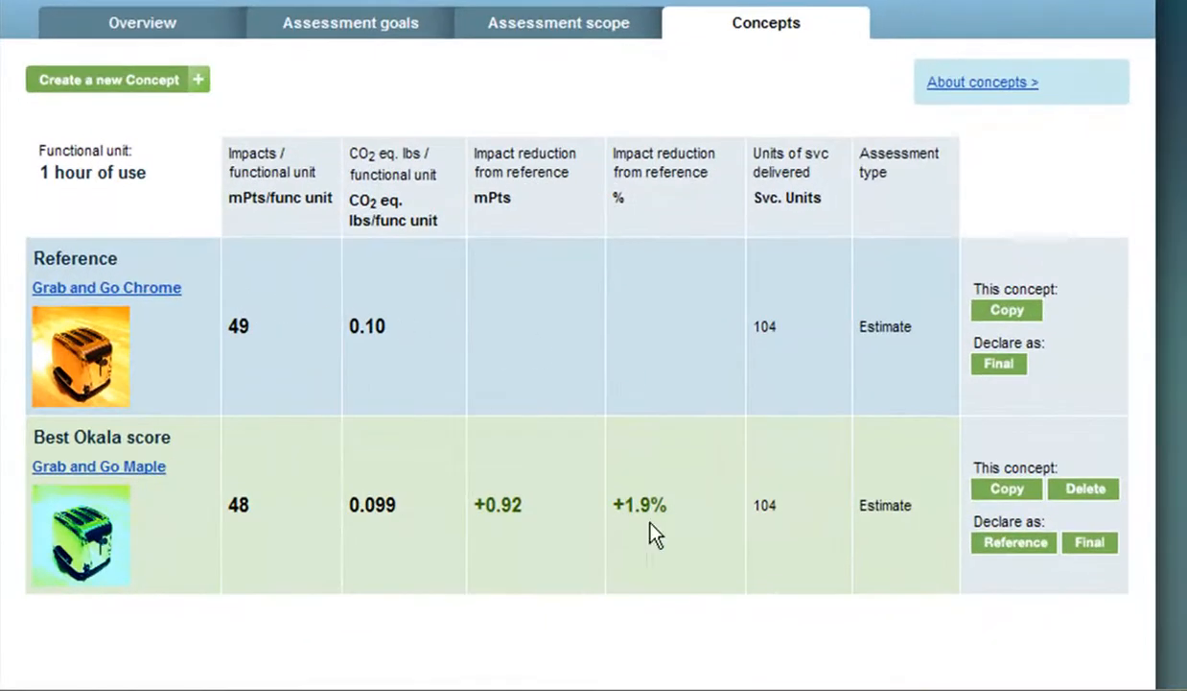
mouse_move(246, 491)
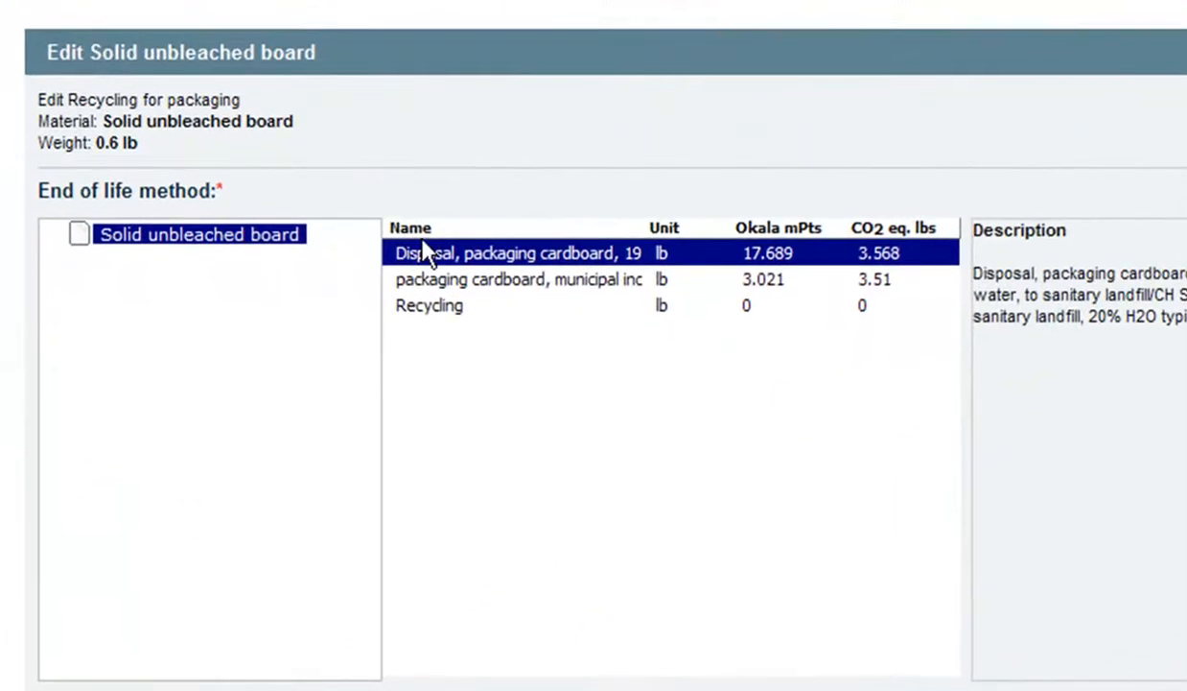
Step: Set the solid unbleached board packaging's end of life method to Recycling
left_click(430, 305)
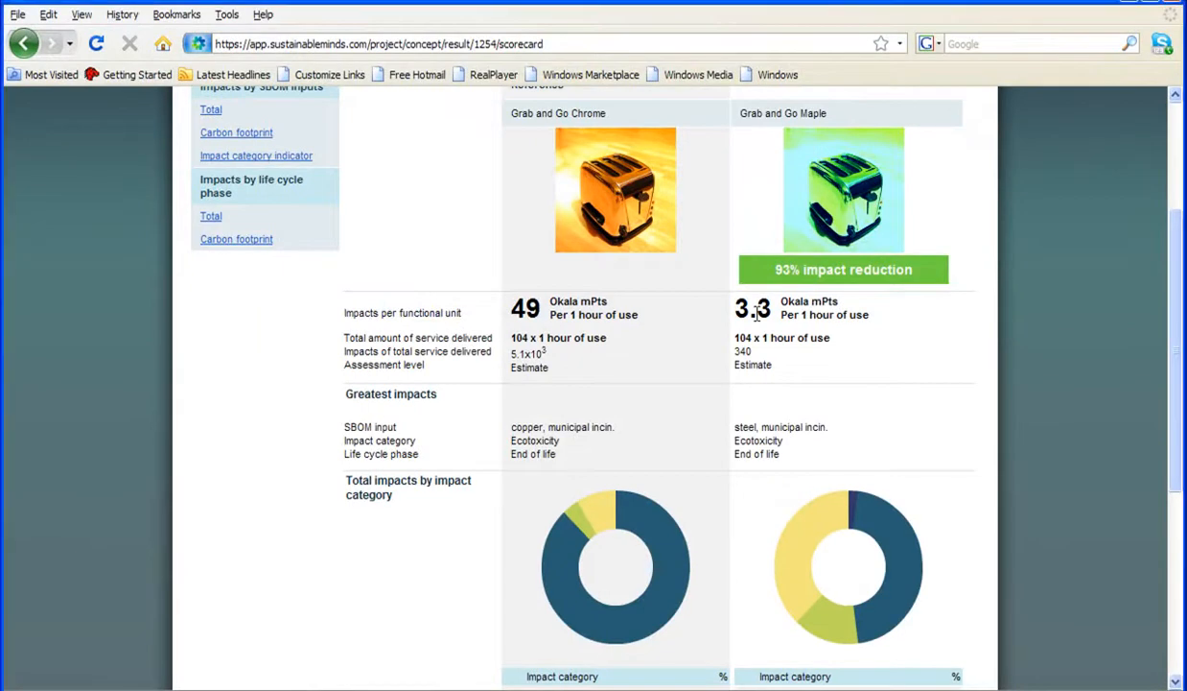
mouse_move(549, 319)
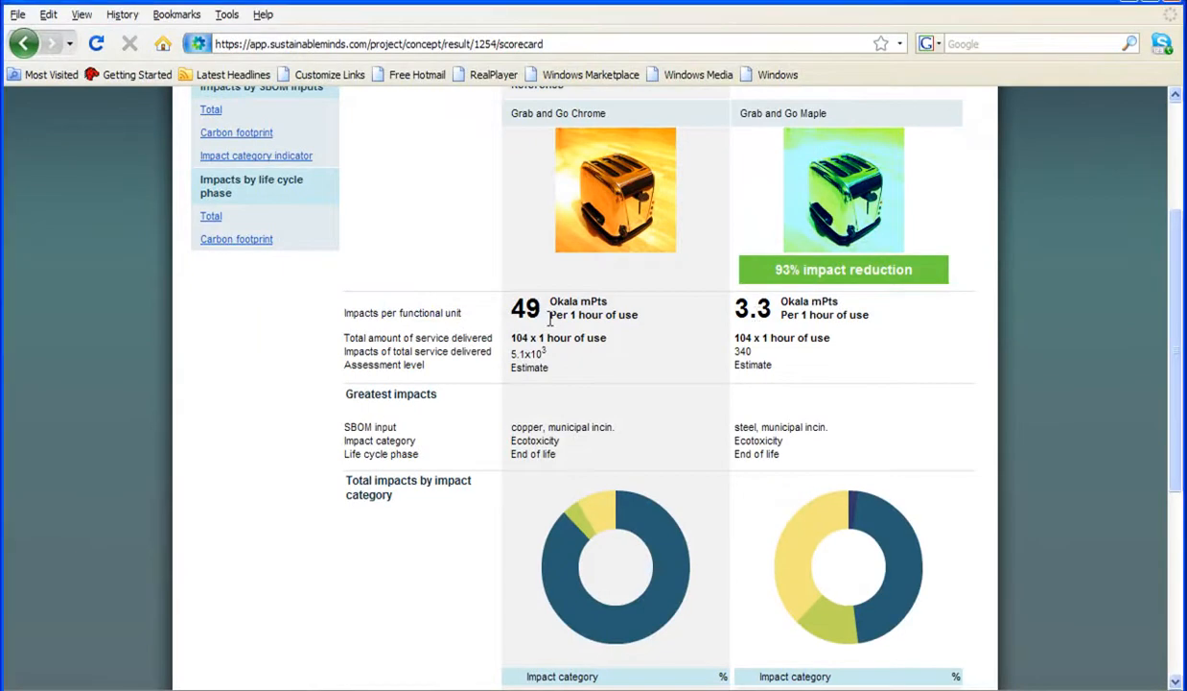
Step: Review the 93% reduction scorecard and show Total impacts by life cycle phase for Chrome versus Maple
scroll("down", 3)
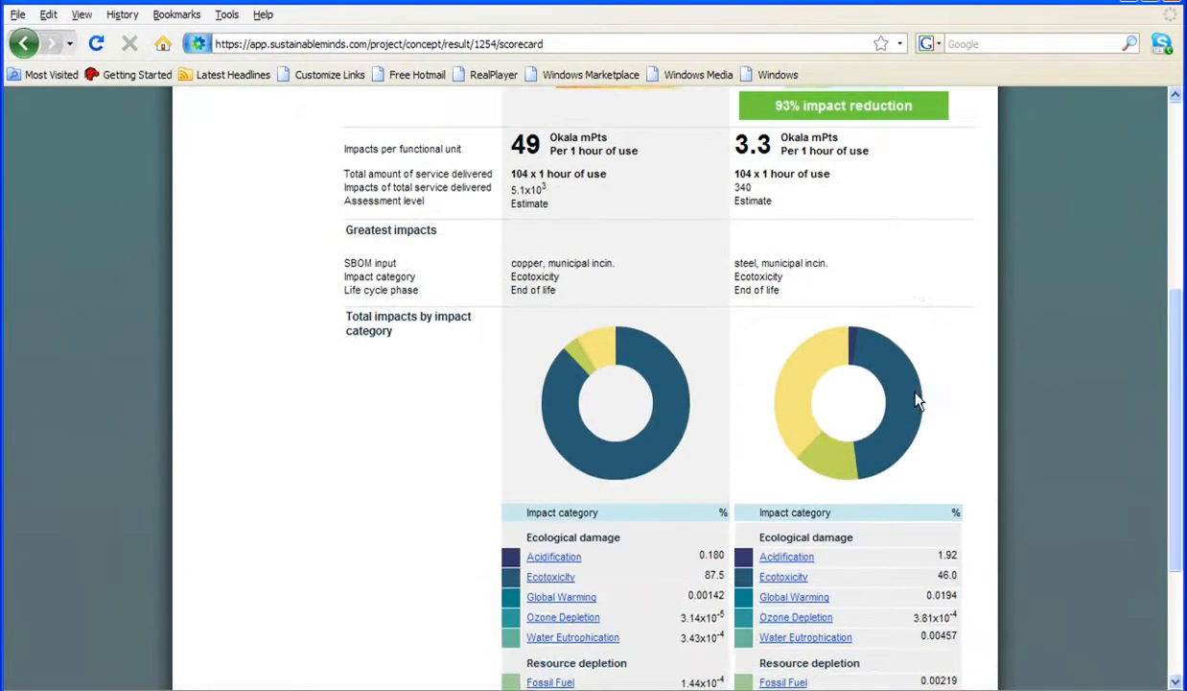
scroll("up", 3)
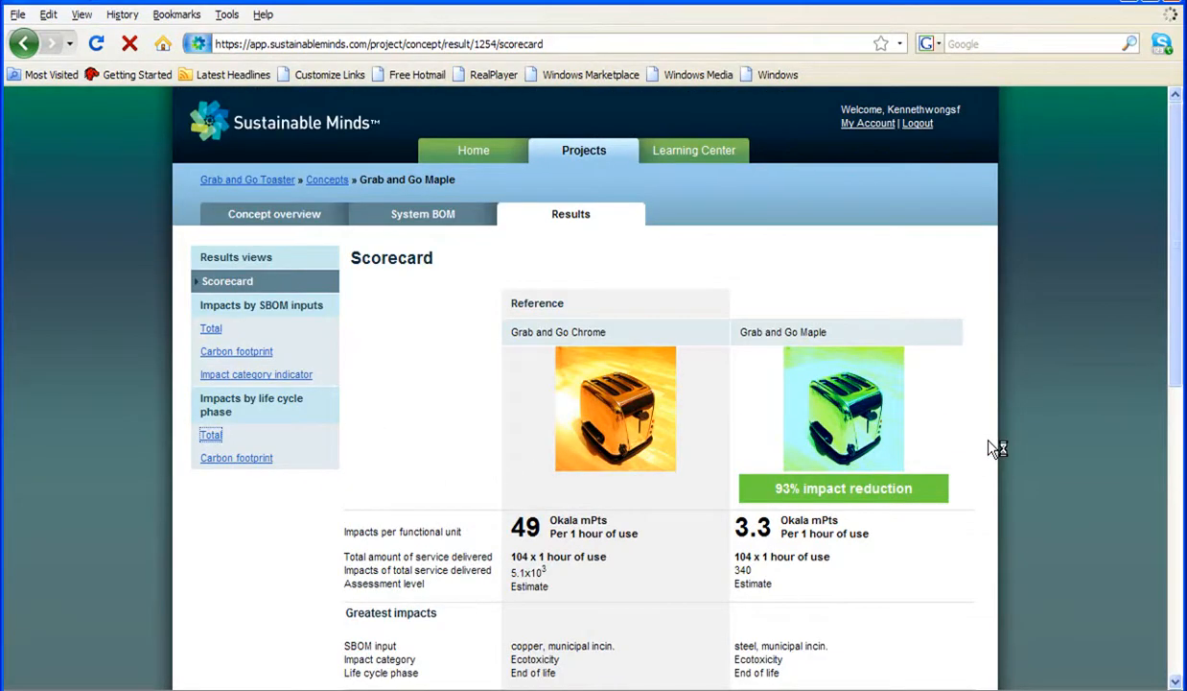
left_click(211, 434)
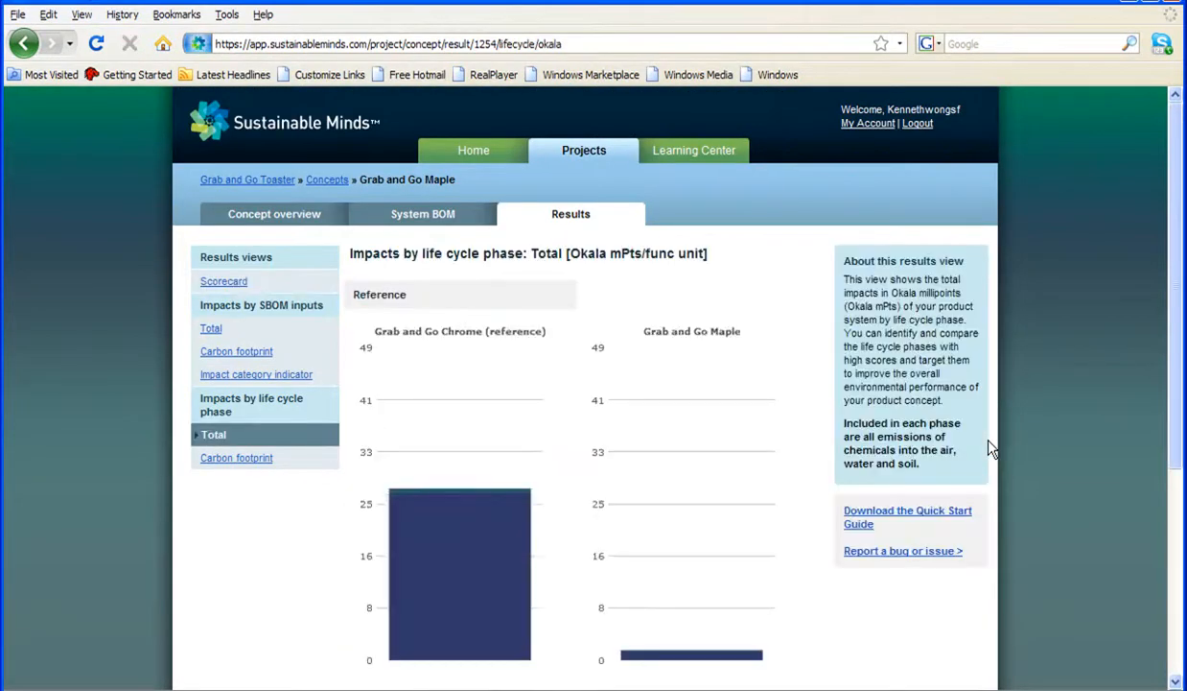
scroll("down", 3)
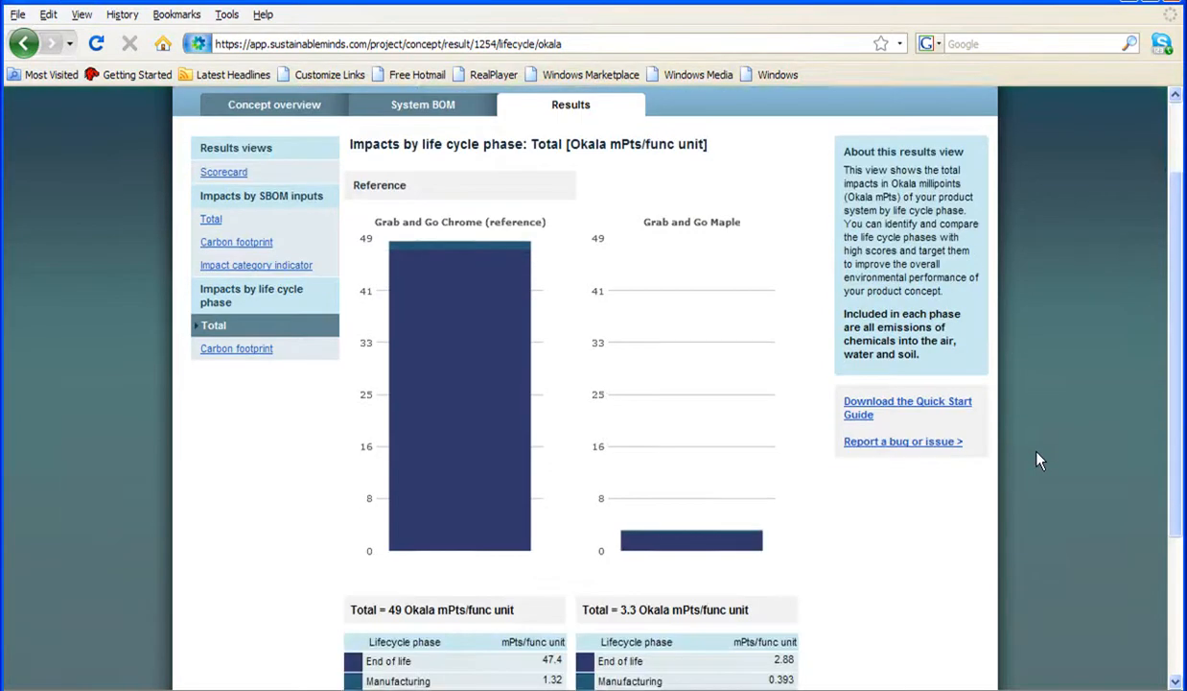
scroll("down", 3)
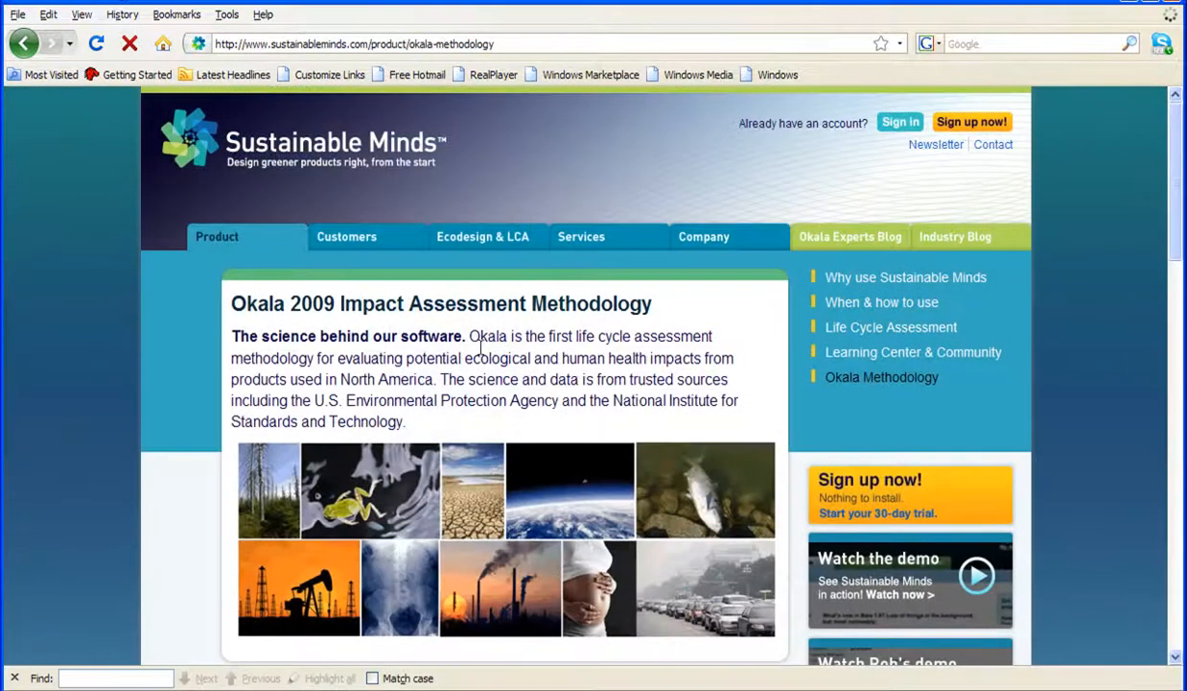
Step: Highlight the Okala 2009 methodology description paragraph, then head back toward the scorecard
left_click_drag(468, 336, 514, 359)
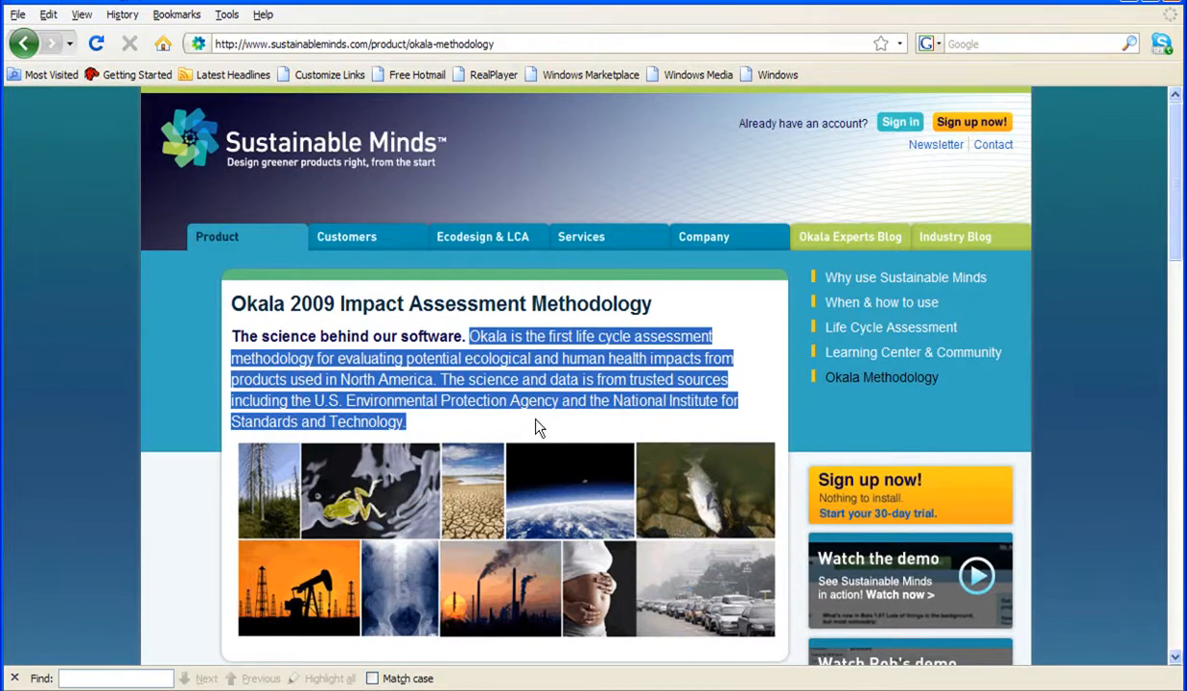
left_click(537, 426)
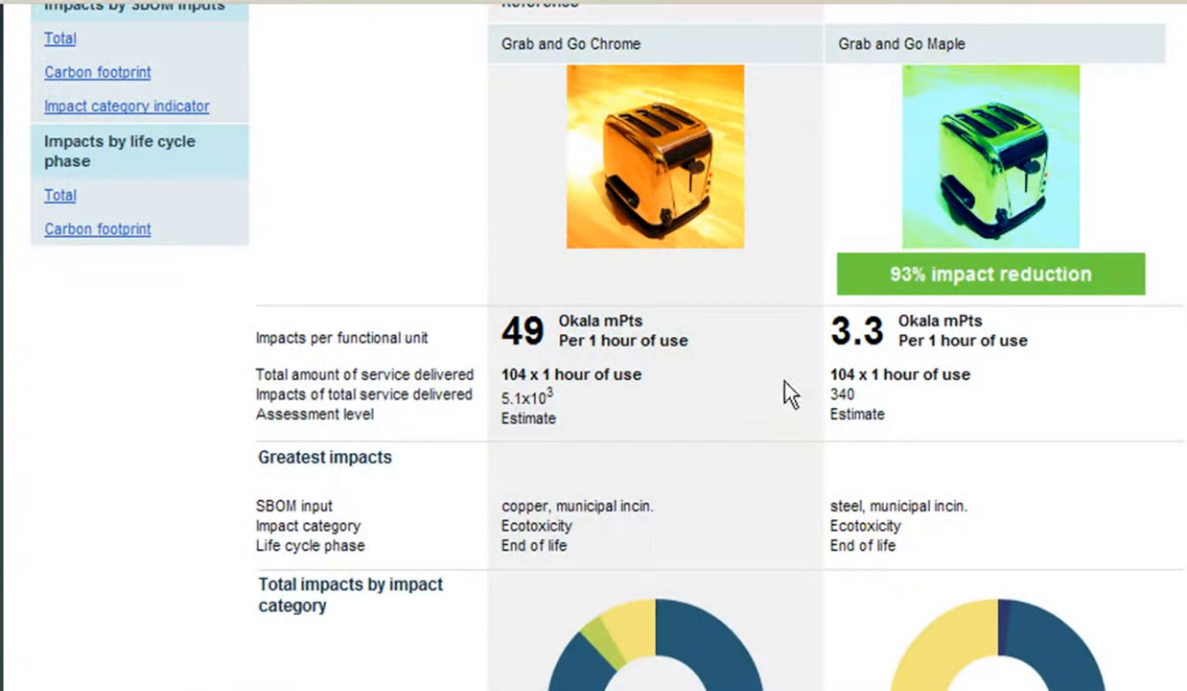
mouse_move(559, 347)
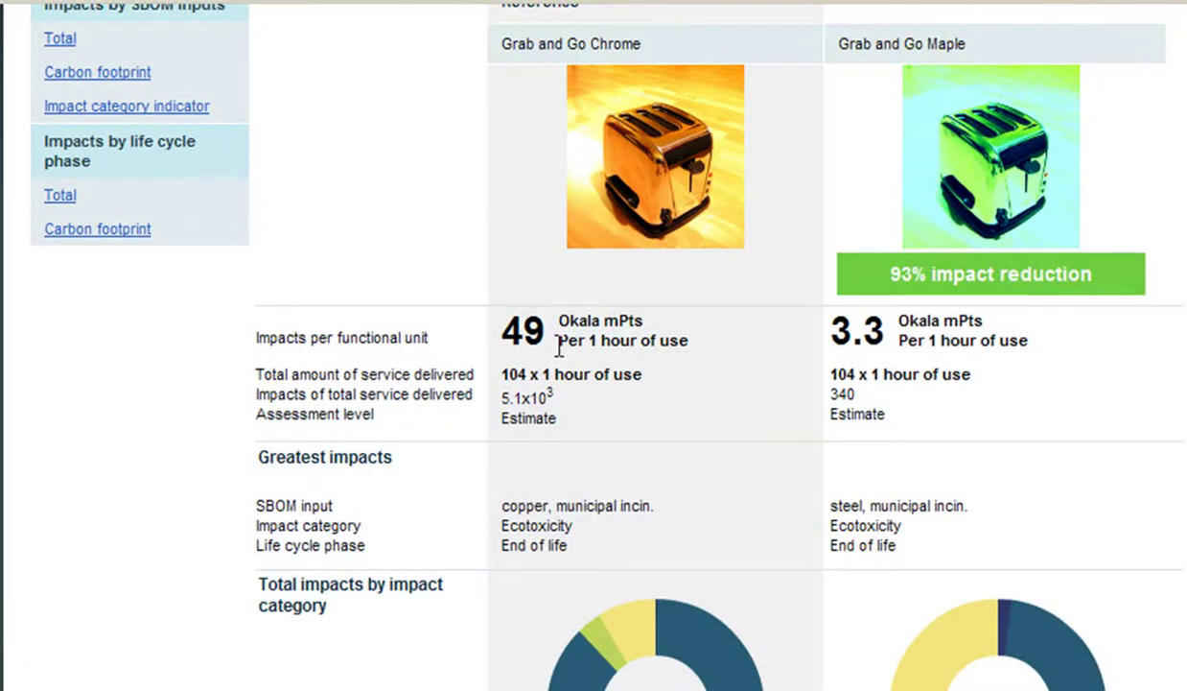
mouse_move(1101, 469)
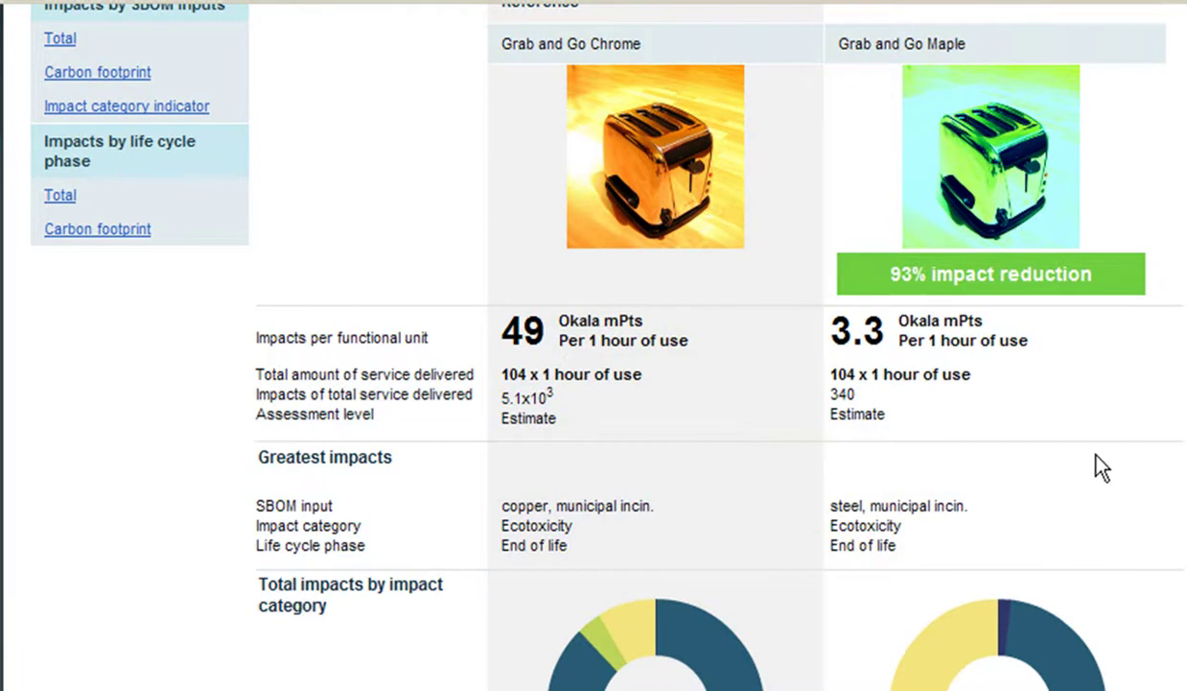
Step: Scroll through the Chrome versus Maple scorecard showing 3.3 versus 49 mPts
scroll("up", 3)
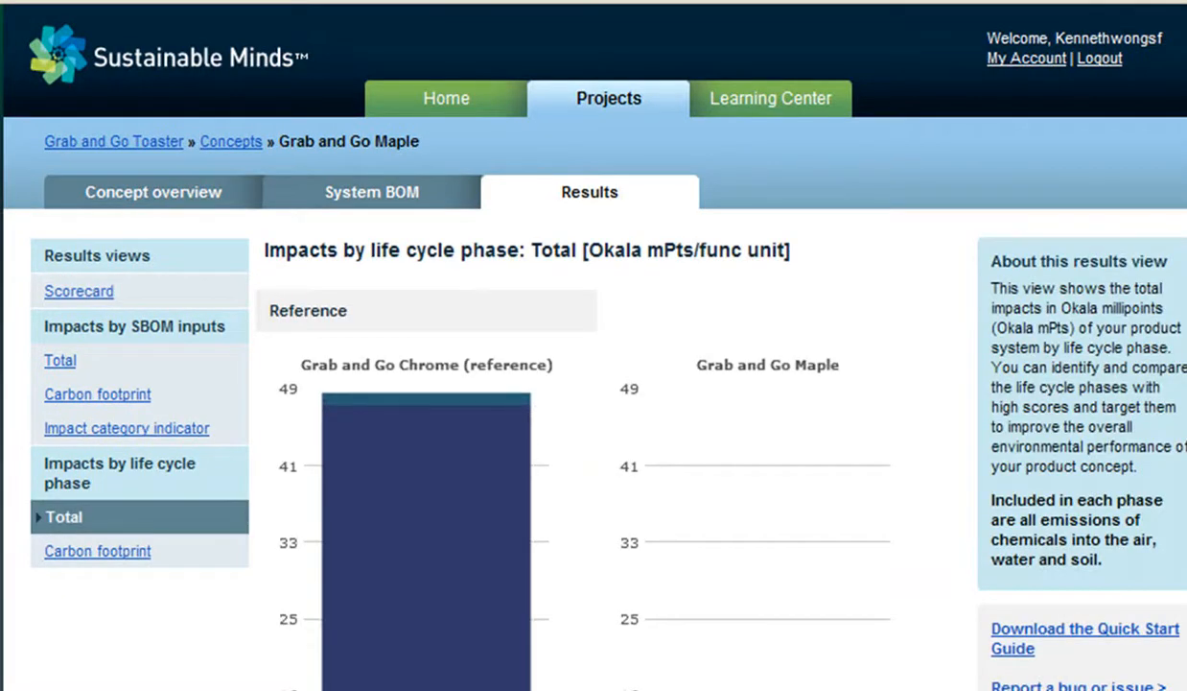
scroll("down", 3)
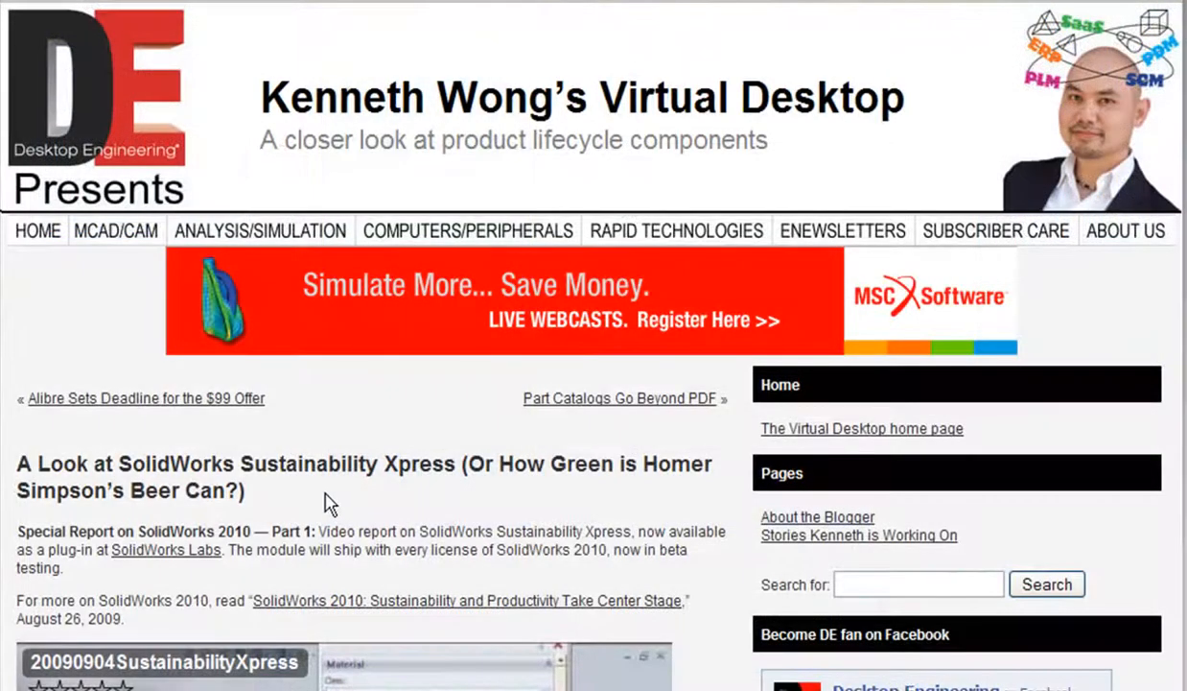
Step: Highlight the SolidWorks Sustainability Xpress article title and scroll to its embedded video report
triple_click(288, 462)
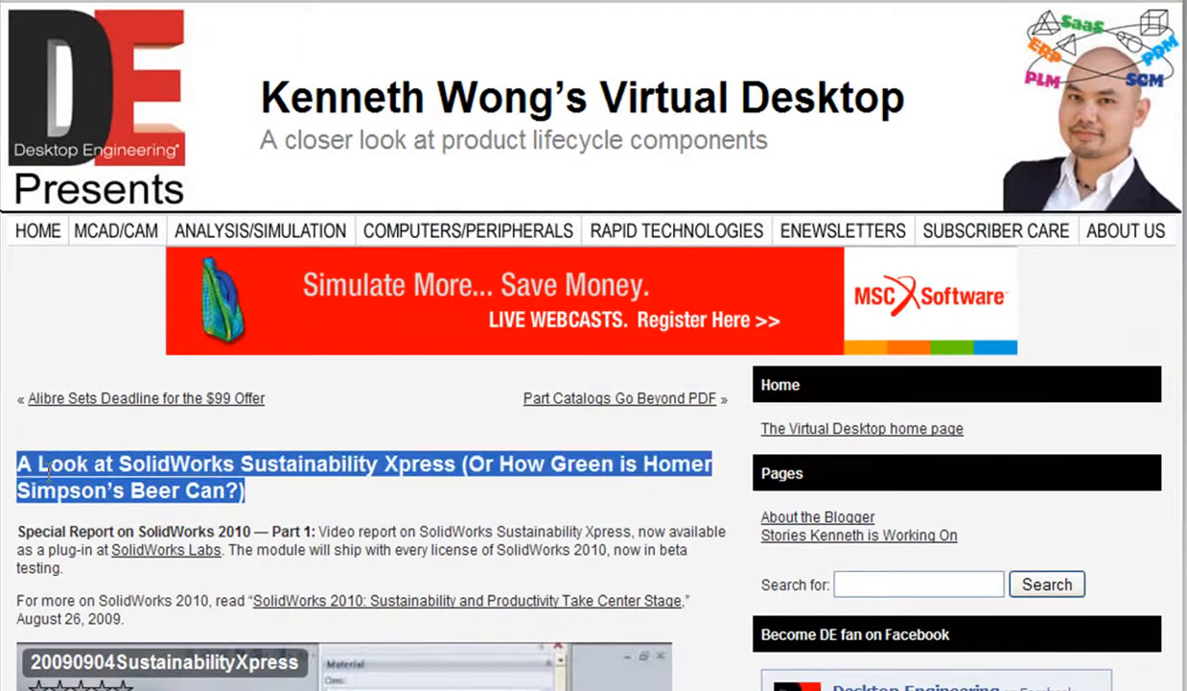
scroll("down", 3)
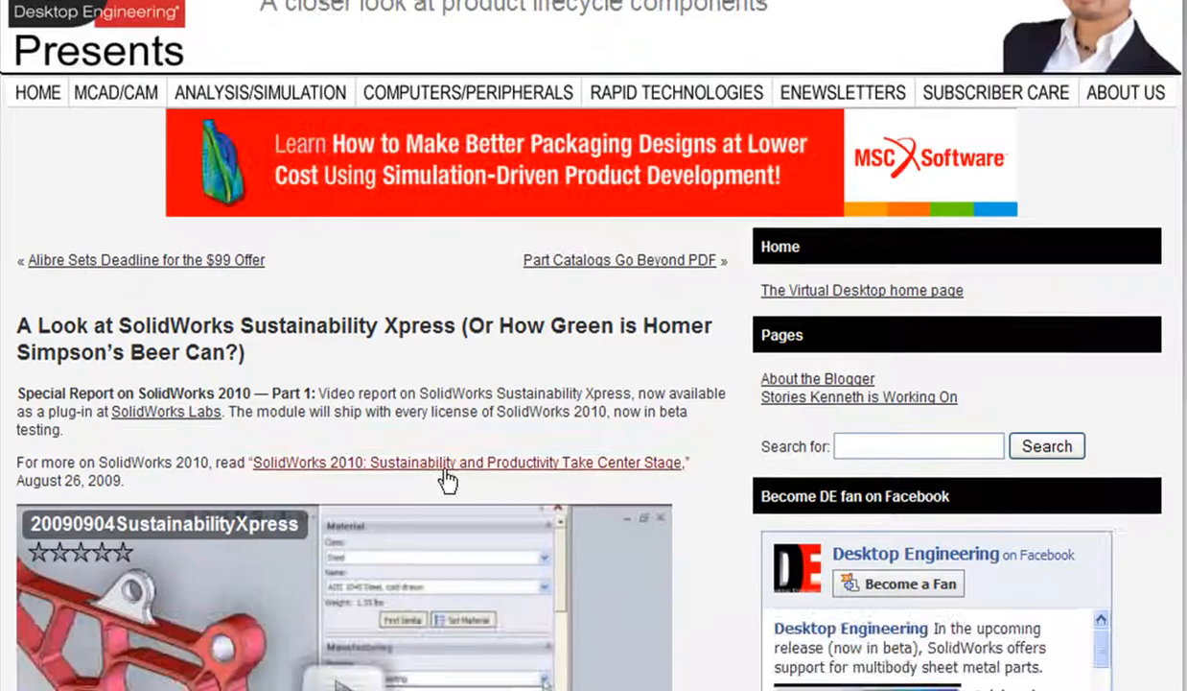
scroll("down", 3)
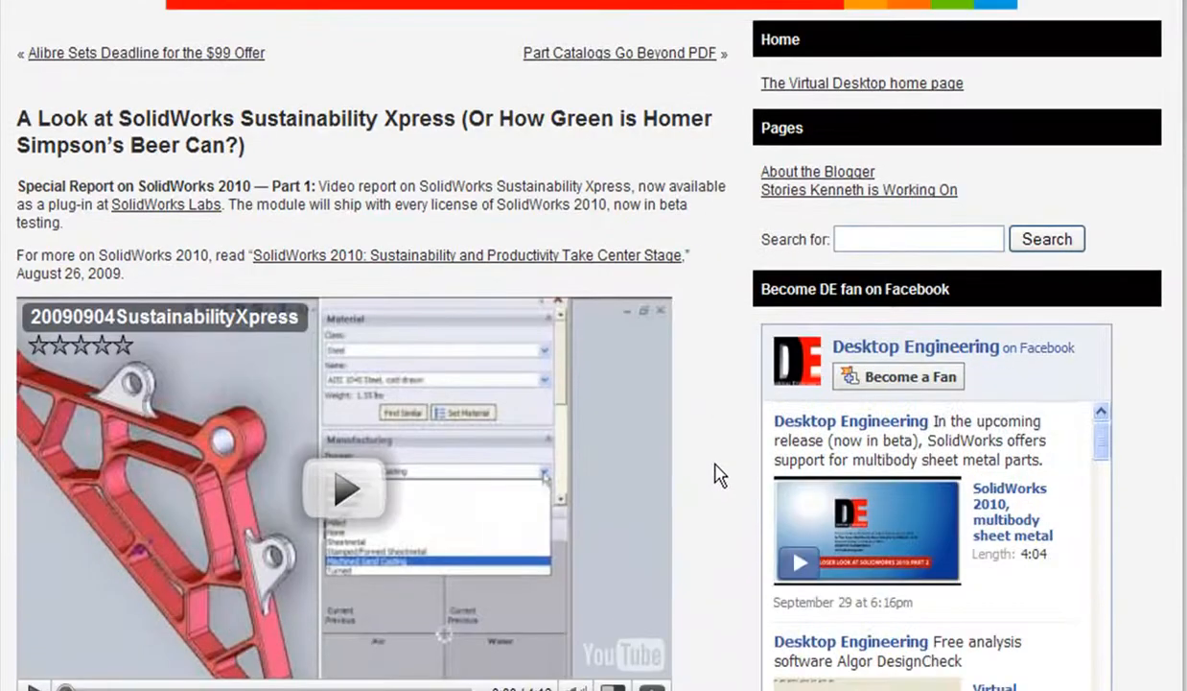